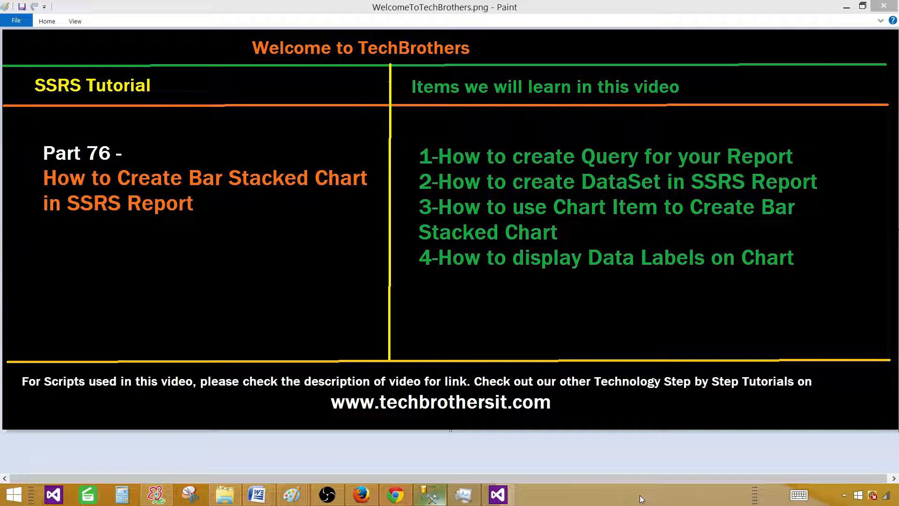
pyautogui.moveTo(430, 495)
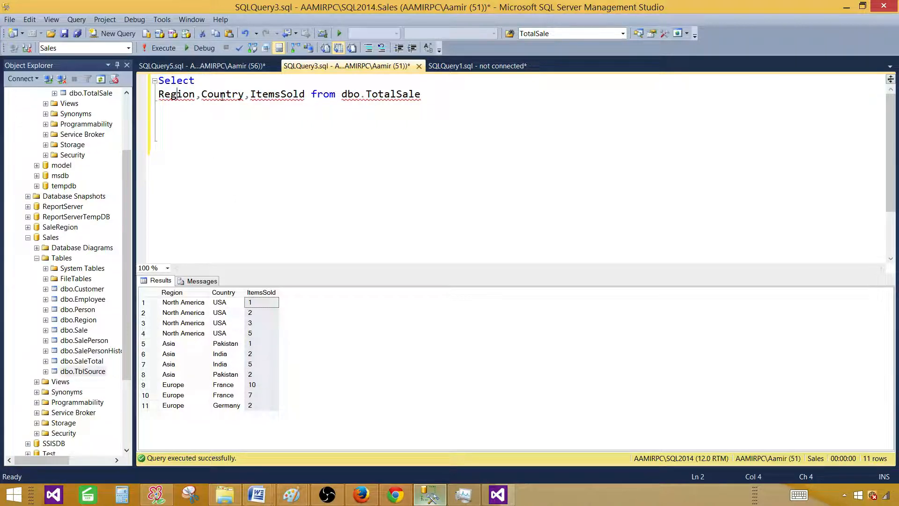
# Step: Copy the SELECT query text and review the Country and ItemsSold result columns
pyautogui.click(336, 94)
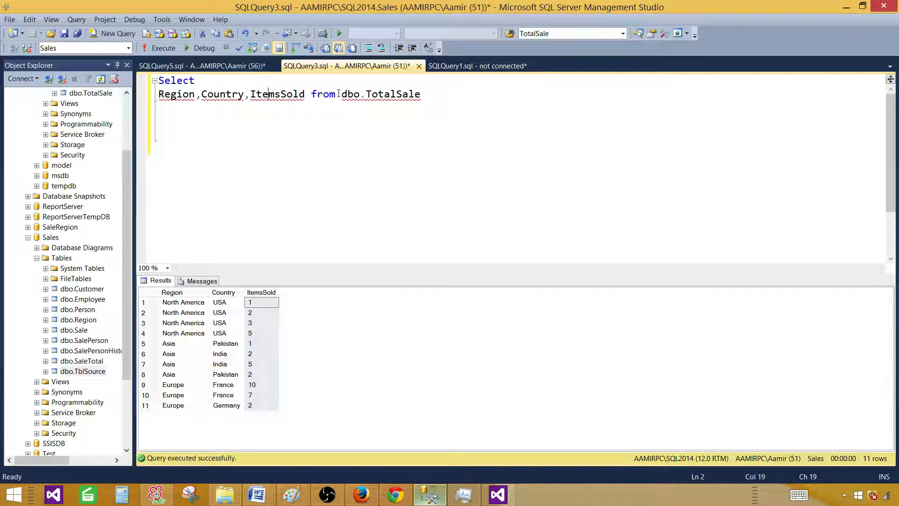
pyautogui.moveTo(338, 94); pyautogui.dragTo(419, 94)
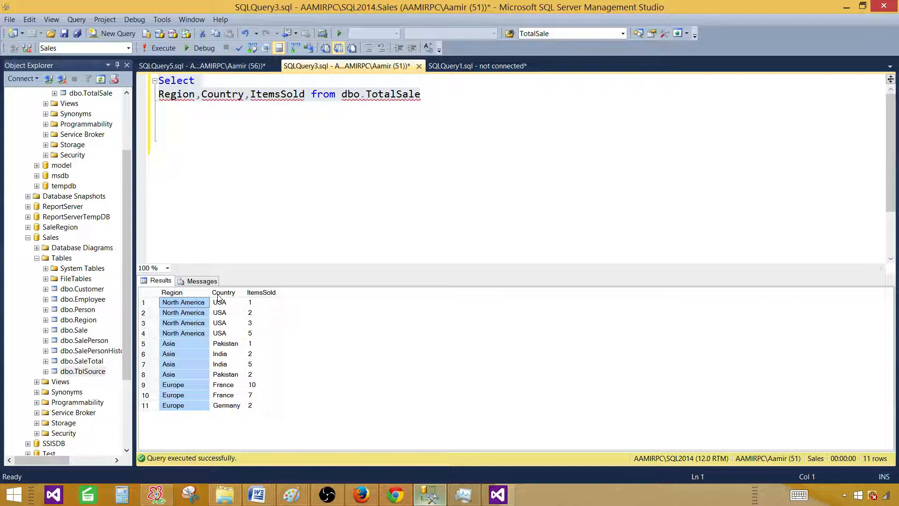
pyautogui.click(219, 303)
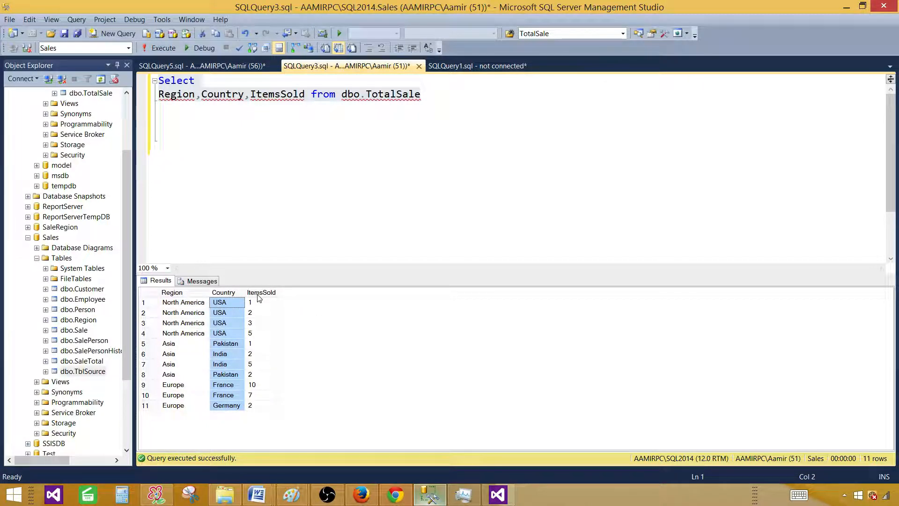
pyautogui.click(261, 303)
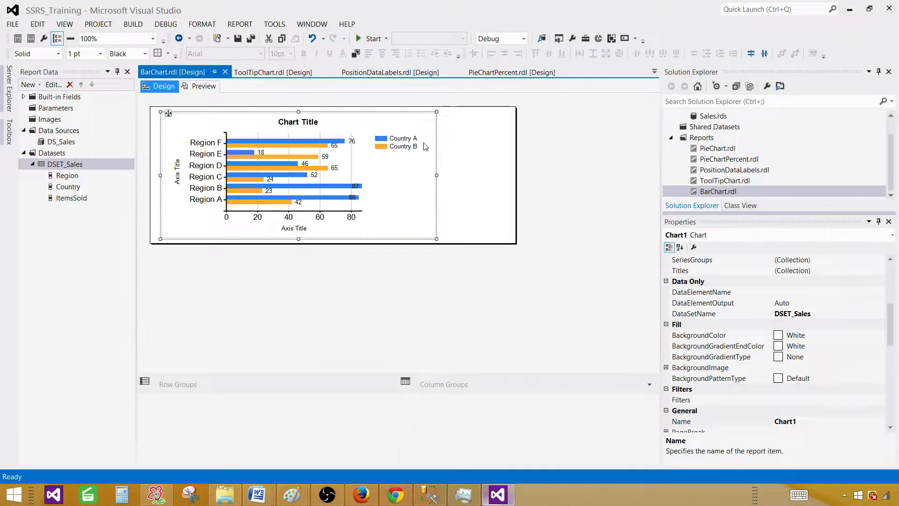
# Step: Add a new Report item named BarStackedChart.rdl to the Reports folder
pyautogui.click(701, 137)
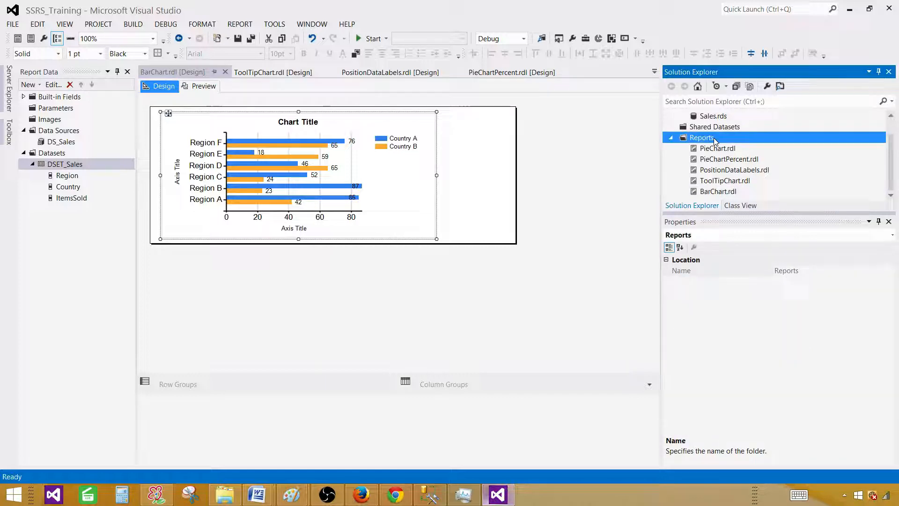
pyautogui.rightClick(702, 137)
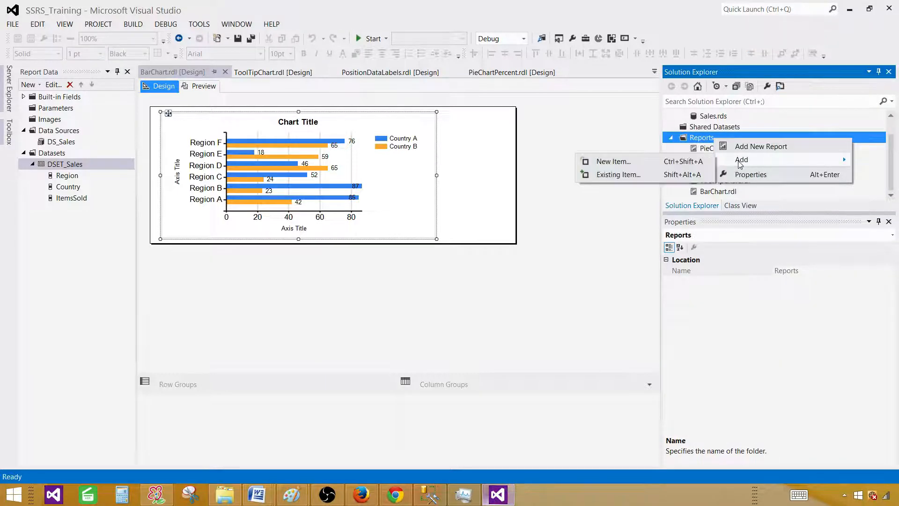
pyautogui.click(613, 161)
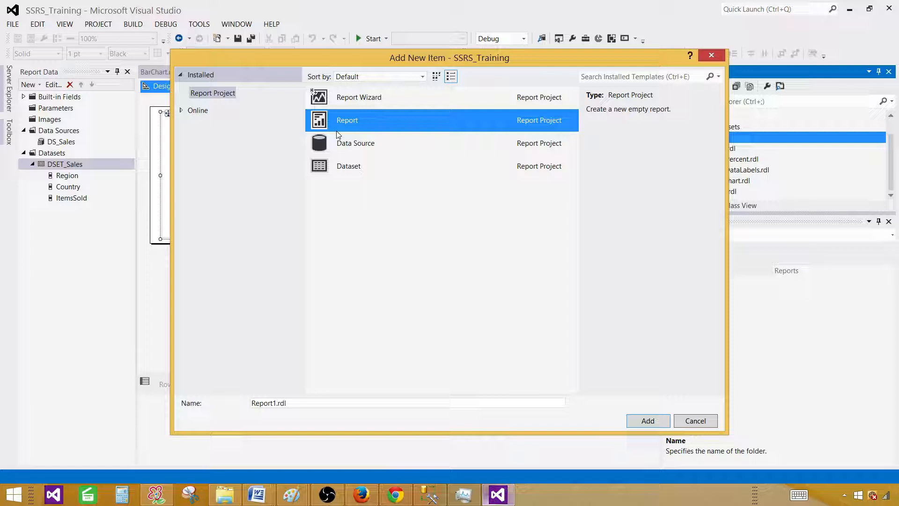
pyautogui.click(407, 402)
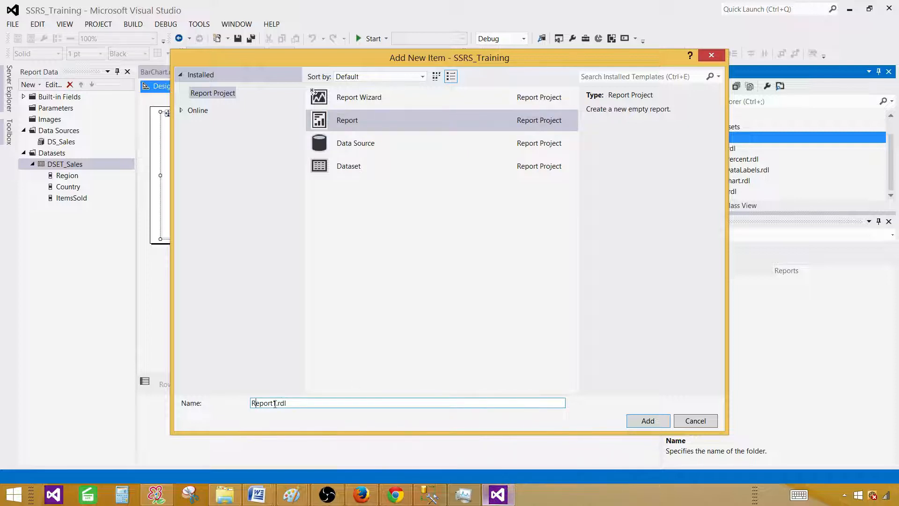
pyautogui.write('BarStackedCha')
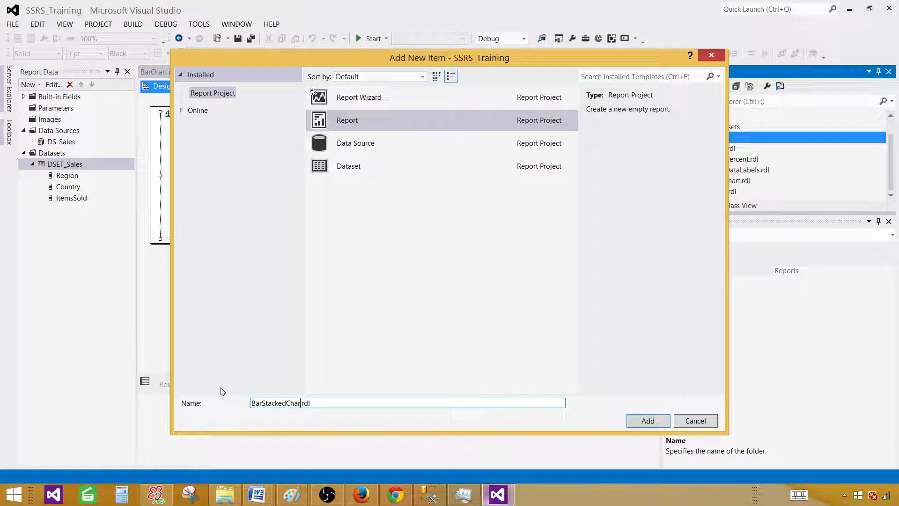
pyautogui.click(647, 420)
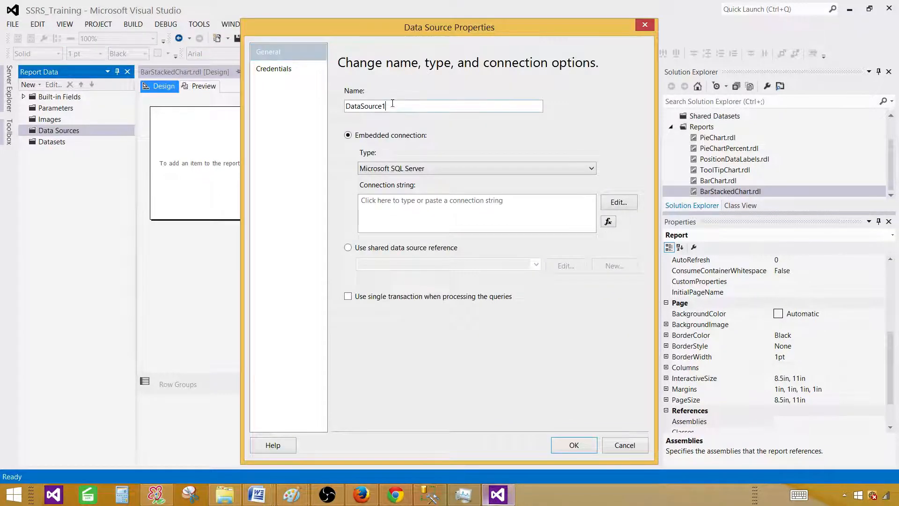
# Step: Name the data source DS_Sales and point it at the shared Sales data source
pyautogui.write('DS_Sales')
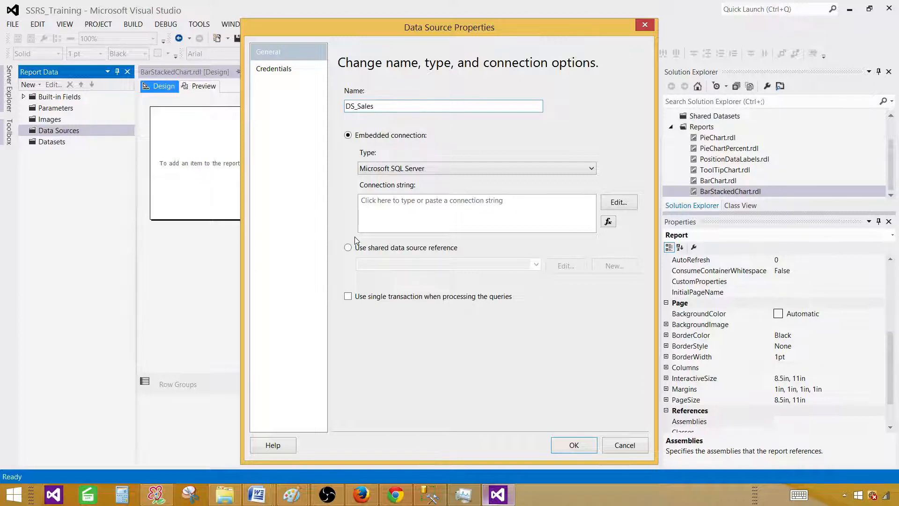
pyautogui.click(349, 247)
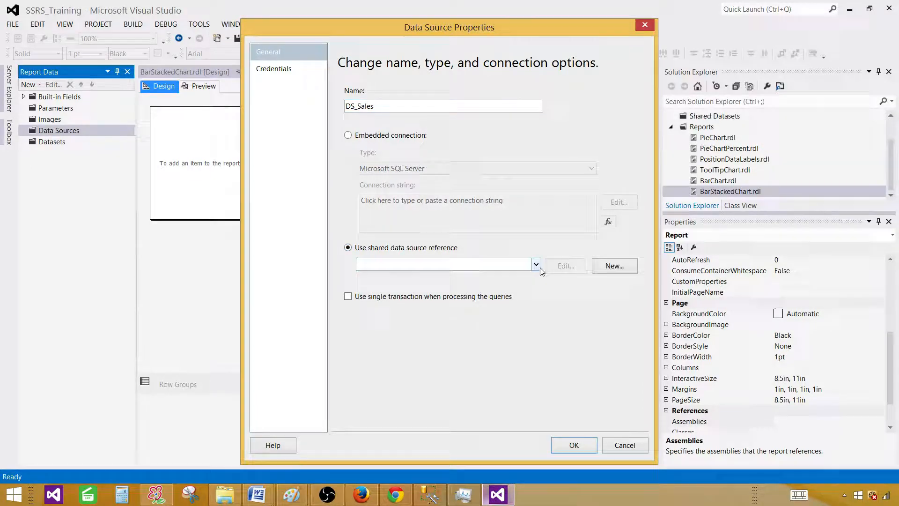
pyautogui.click(534, 264)
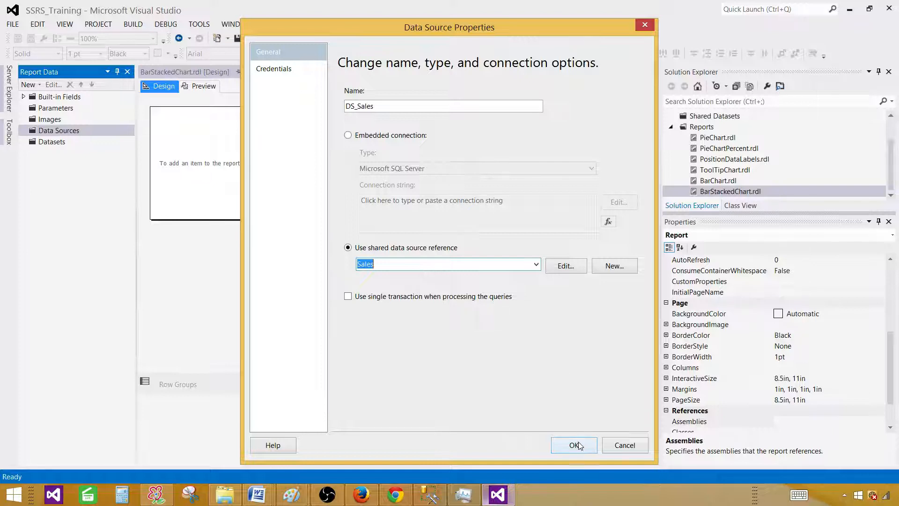
pyautogui.click(573, 444)
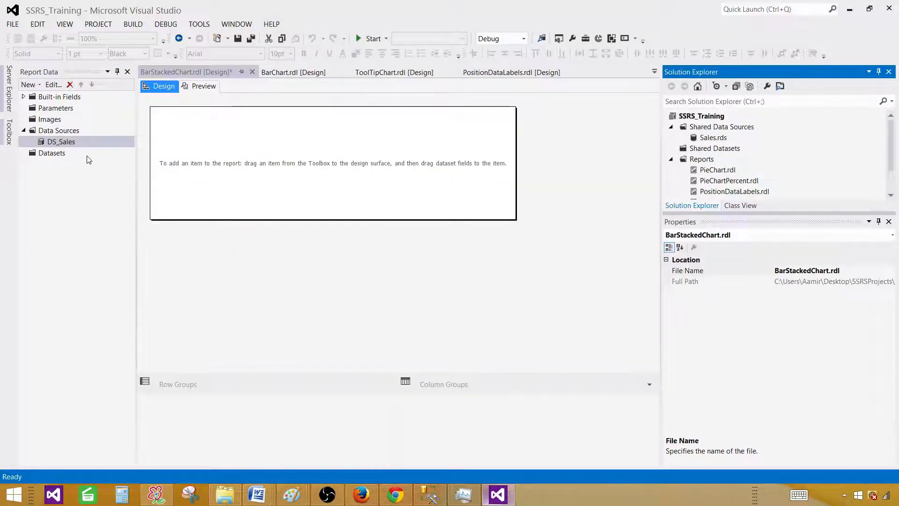
# Step: Create embedded dataset DSET_Sales with the pasted Region, Country, ItemsSold query
pyautogui.rightClick(51, 153)
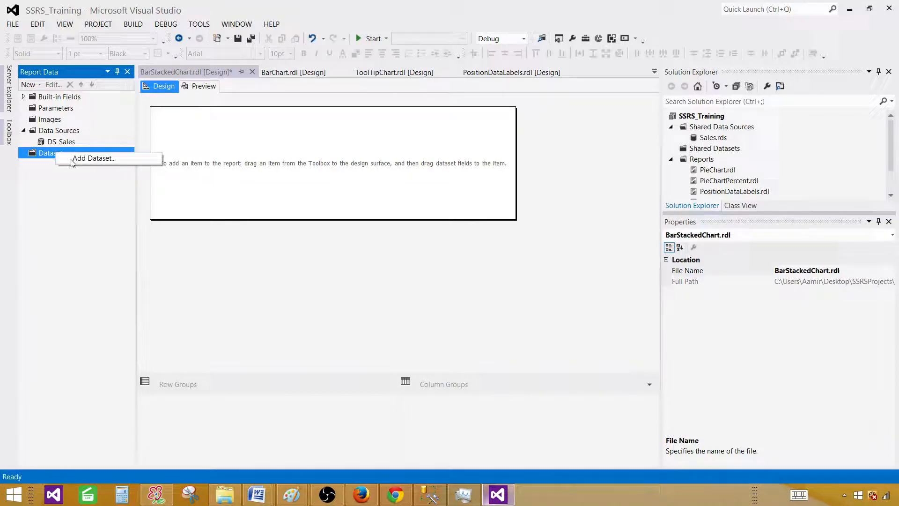
pyautogui.click(94, 157)
pyautogui.write('D')
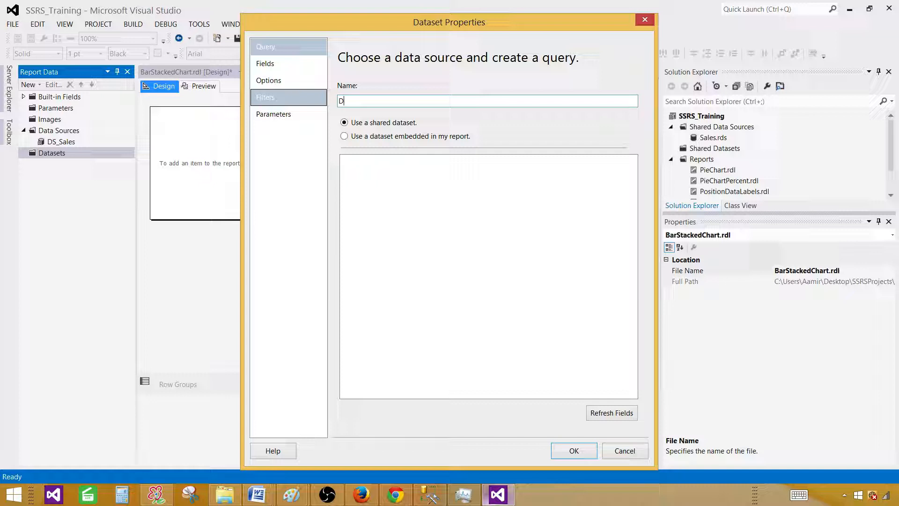
pyautogui.write('SET_Sales')
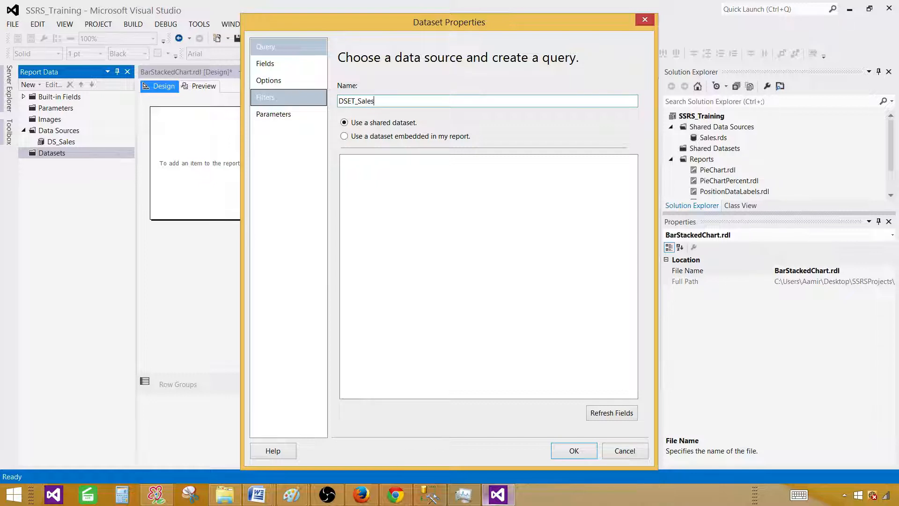
pyautogui.click(343, 136)
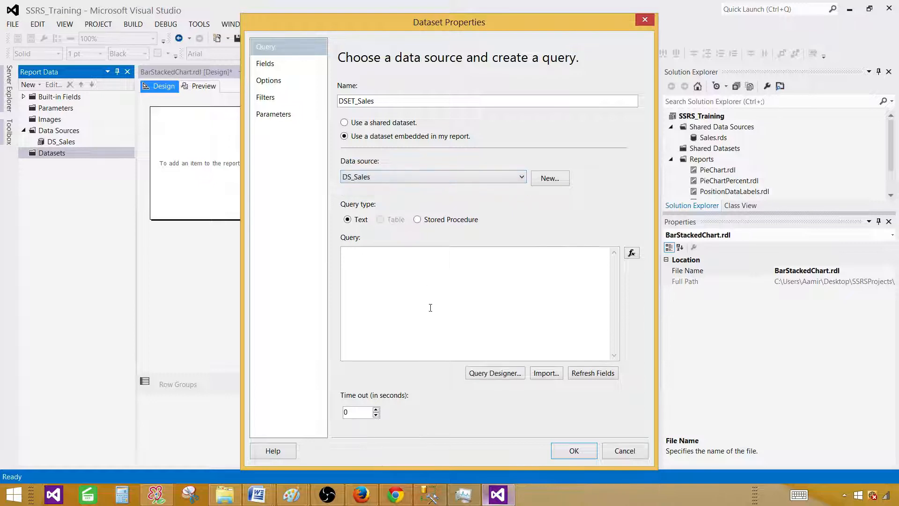
pyautogui.rightClick(430, 307)
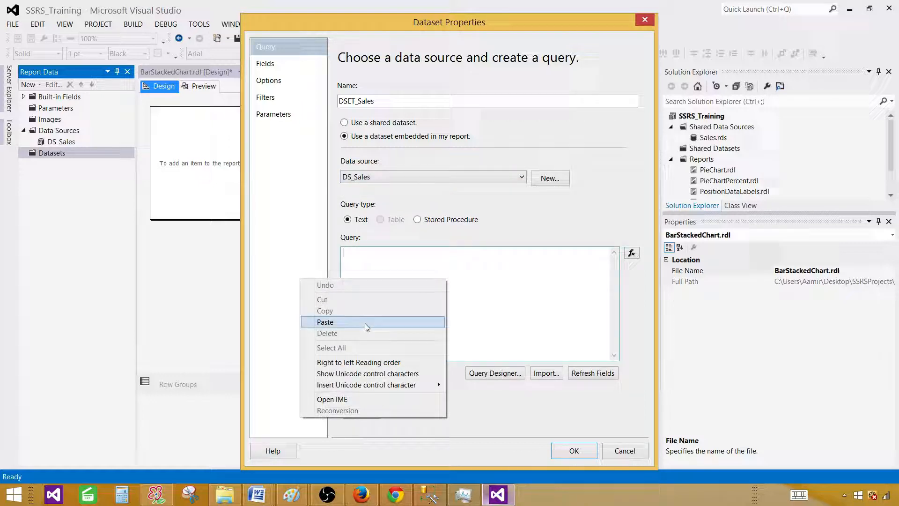
pyautogui.click(325, 322)
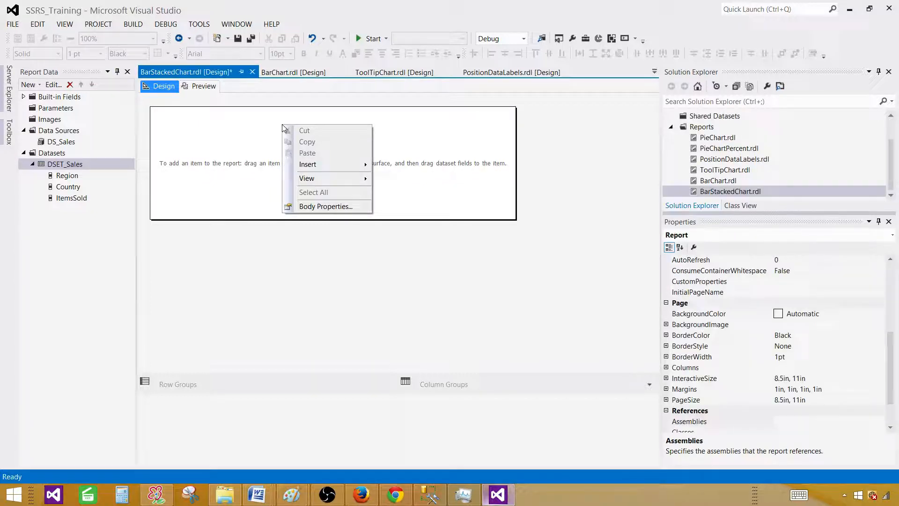
pyautogui.moveTo(307, 165)
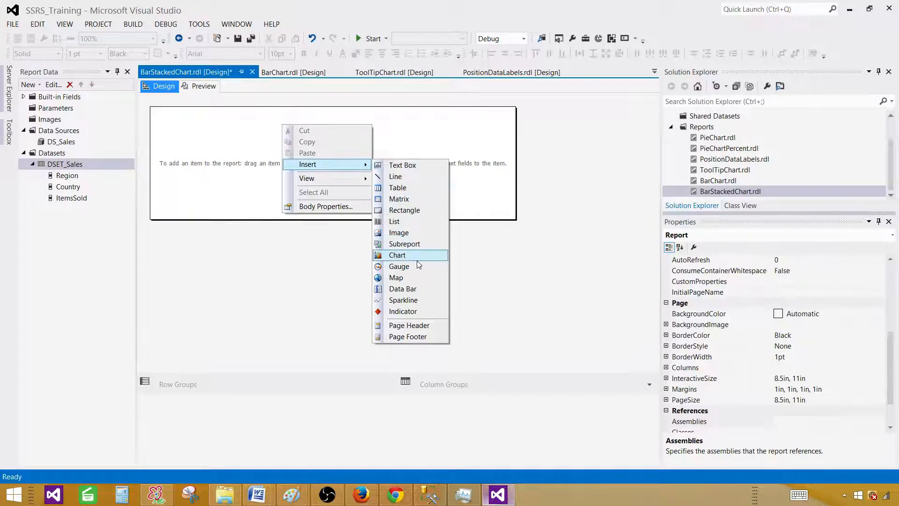
# Step: Insert a chart into the report body, choosing the Stacked Bar type
pyautogui.click(397, 255)
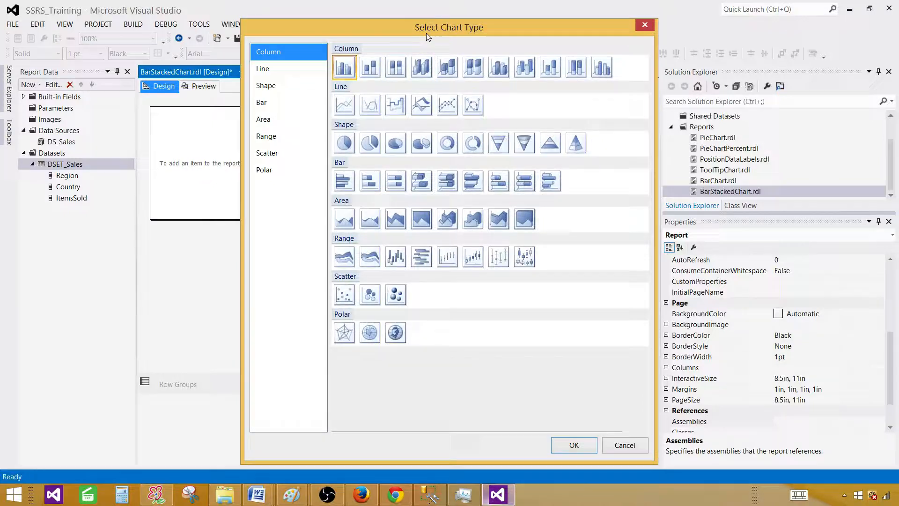
pyautogui.click(265, 136)
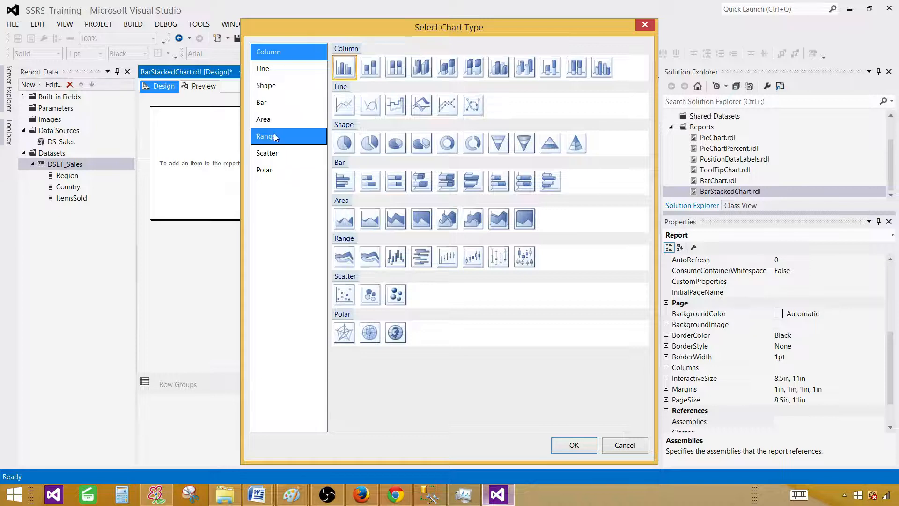
pyautogui.click(261, 102)
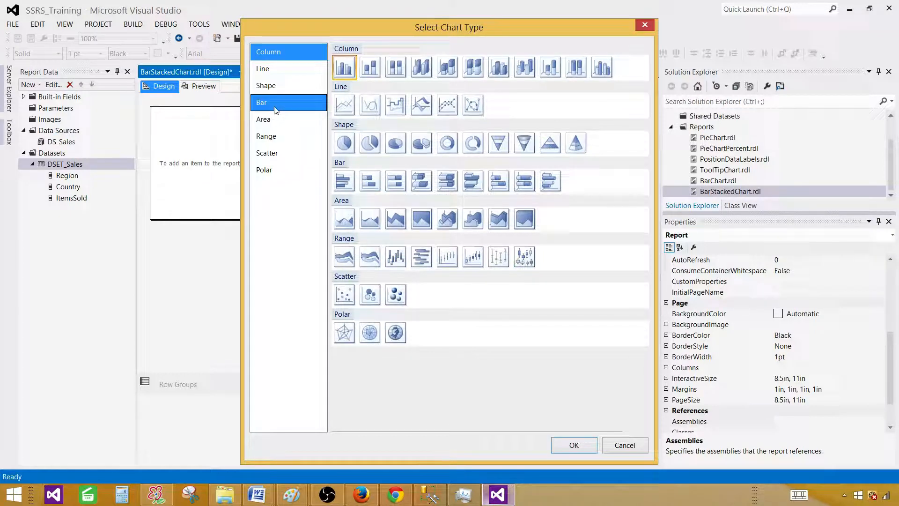
pyautogui.click(344, 181)
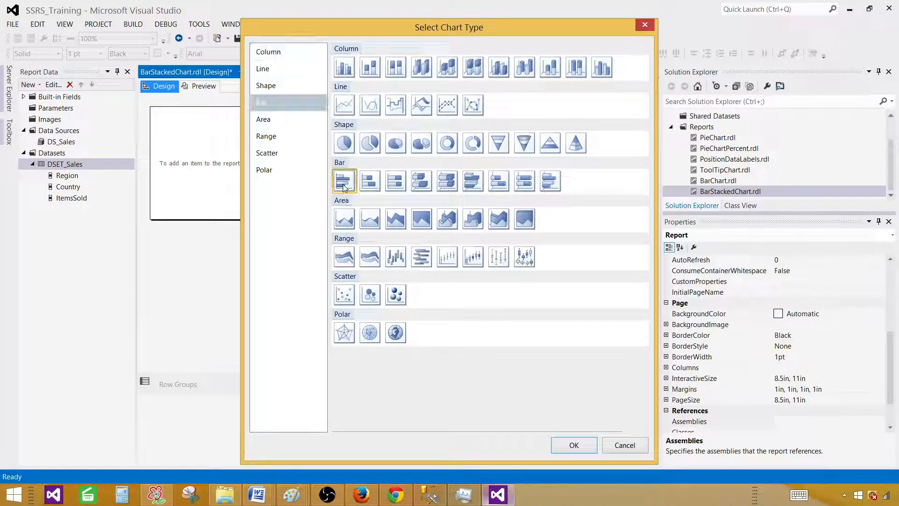
pyautogui.moveTo(370, 181)
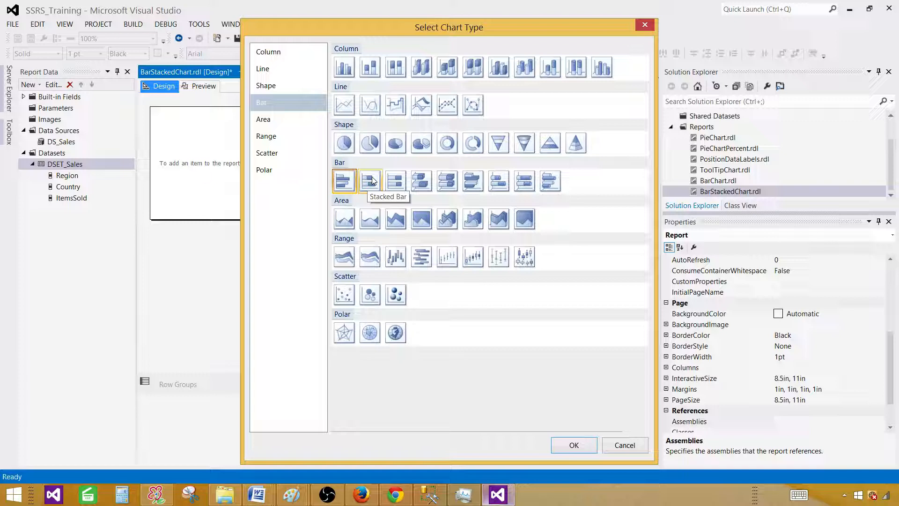
pyautogui.moveTo(370, 181)
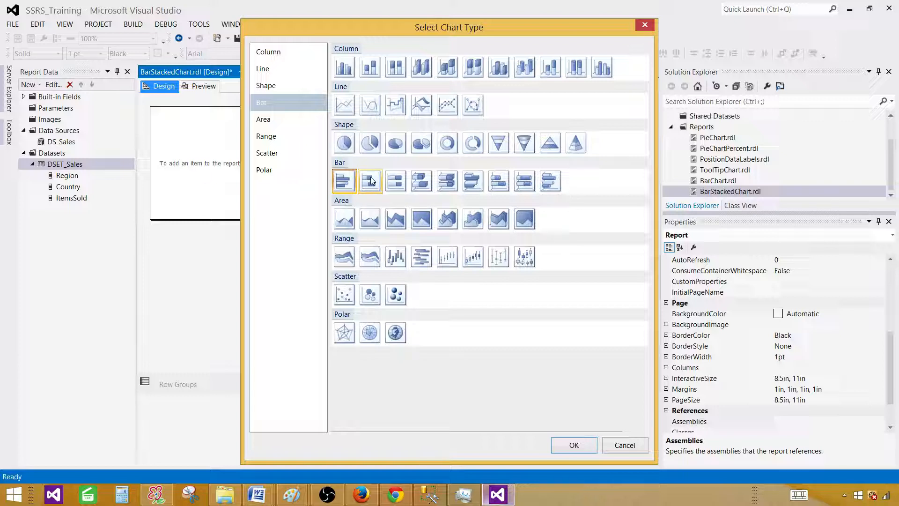
pyautogui.click(344, 180)
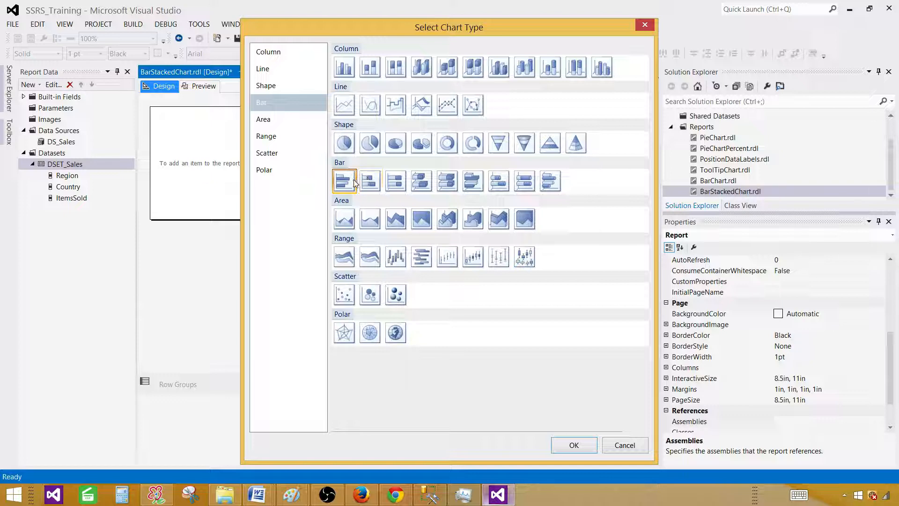
pyautogui.moveTo(344, 180)
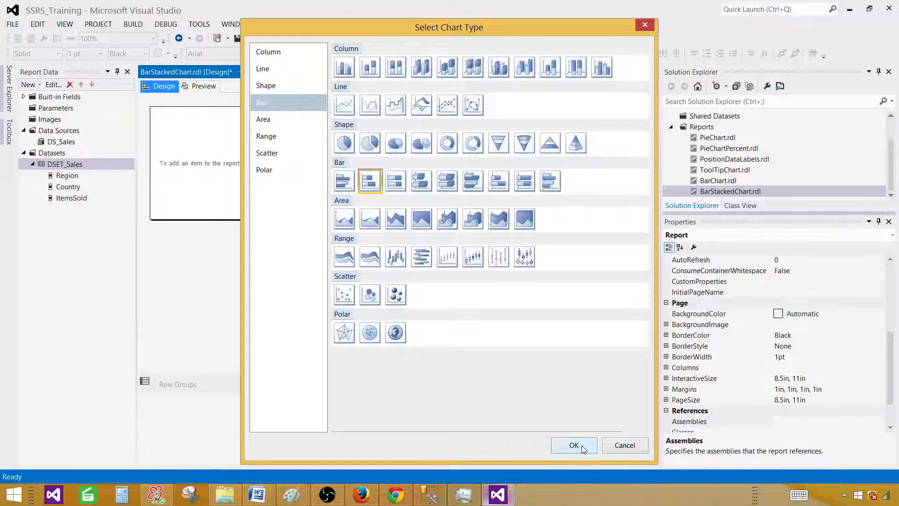
pyautogui.click(573, 445)
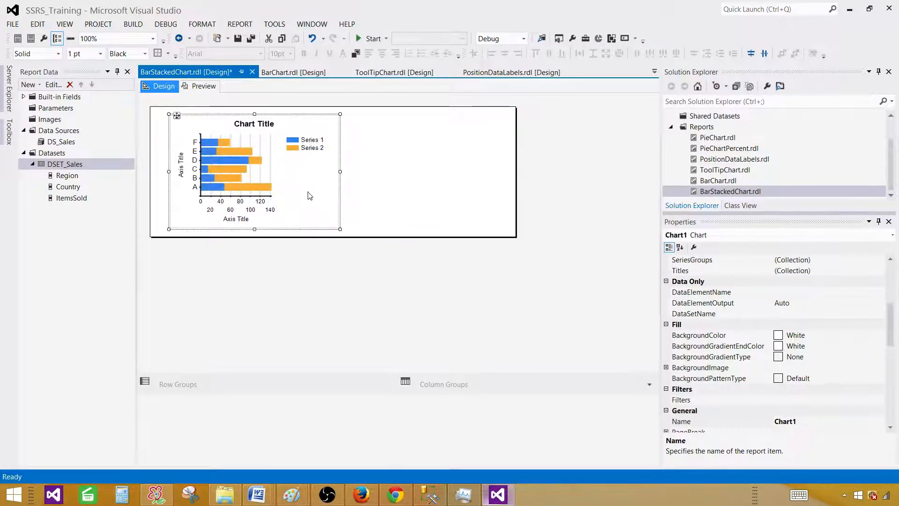
# Step: Widen the chart so it spans most of the report body
pyautogui.moveTo(339, 228); pyautogui.dragTo(462, 237)
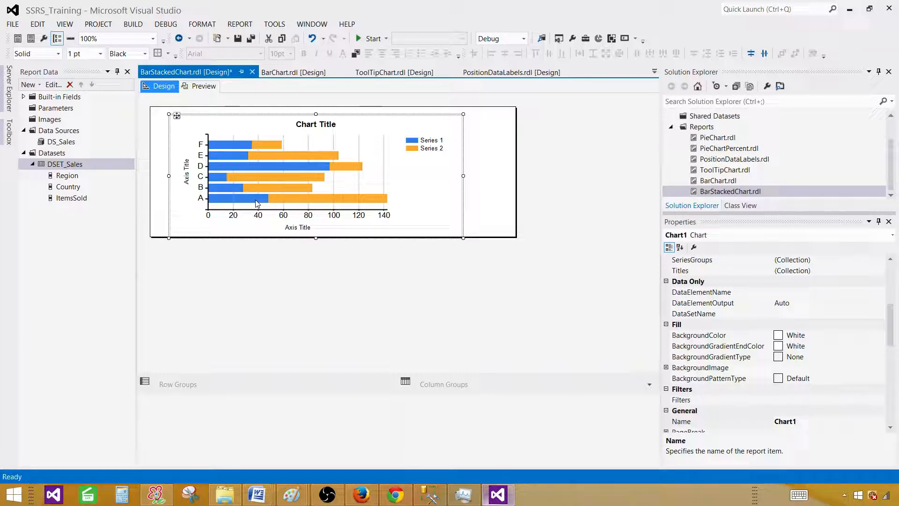
pyautogui.moveTo(302, 223)
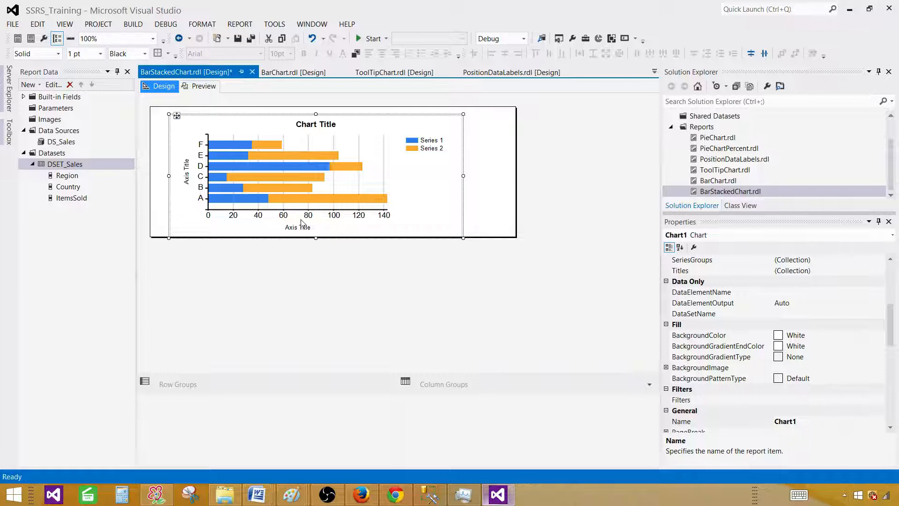
pyautogui.moveTo(261, 223)
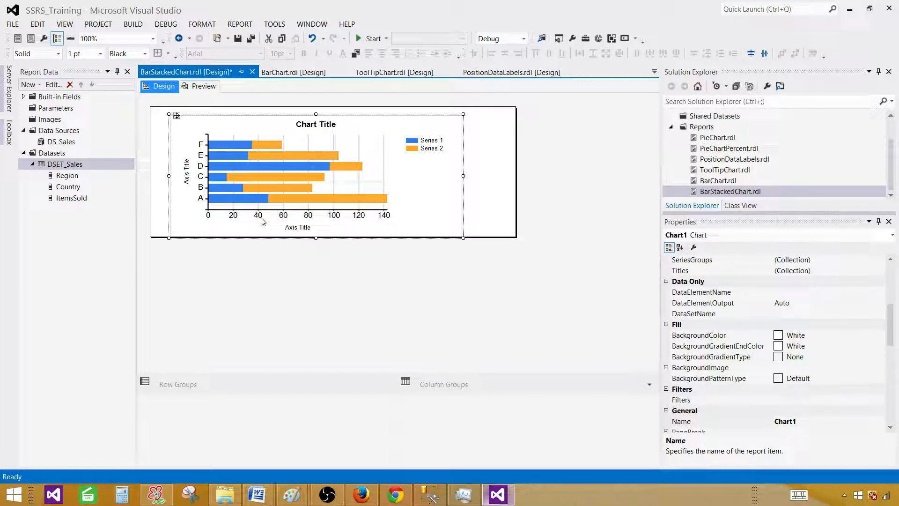
pyautogui.moveTo(346, 193)
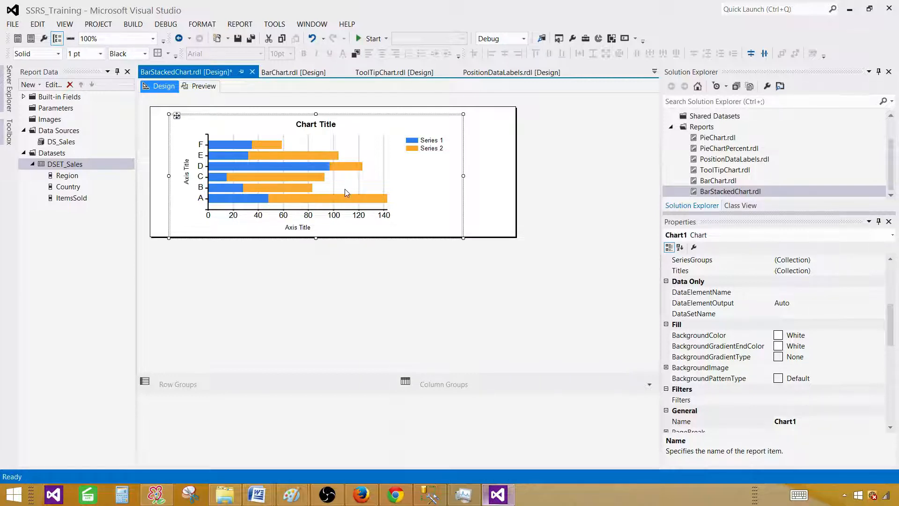
pyautogui.moveTo(246, 158)
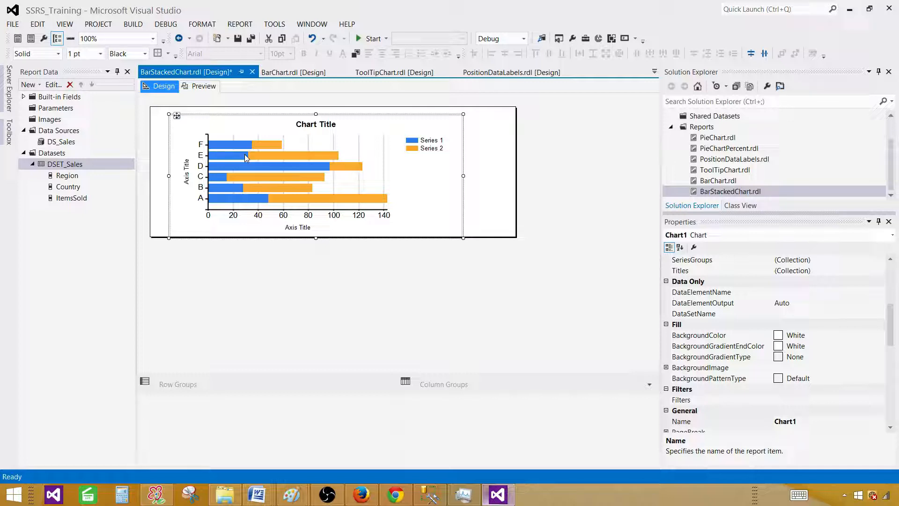
pyautogui.moveTo(453, 190)
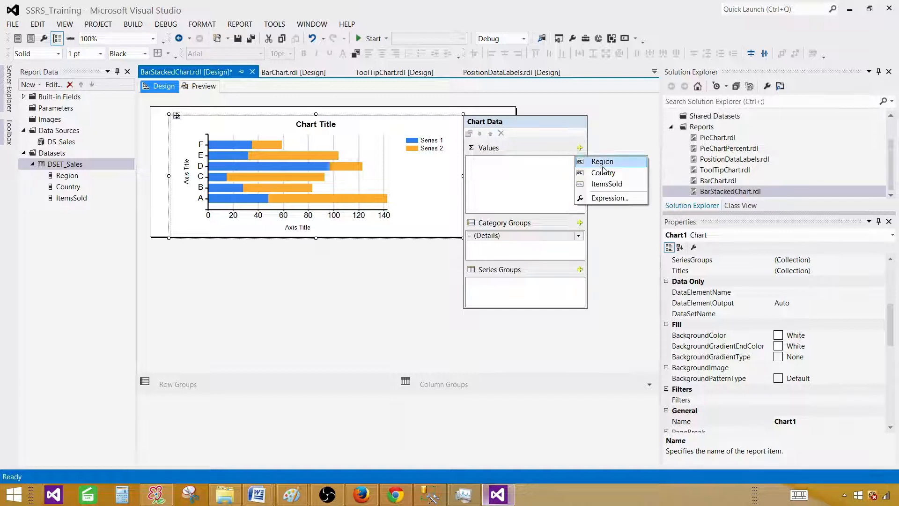
# Step: Use ItemsSold as the chart values and start choosing the category group field
pyautogui.click(607, 183)
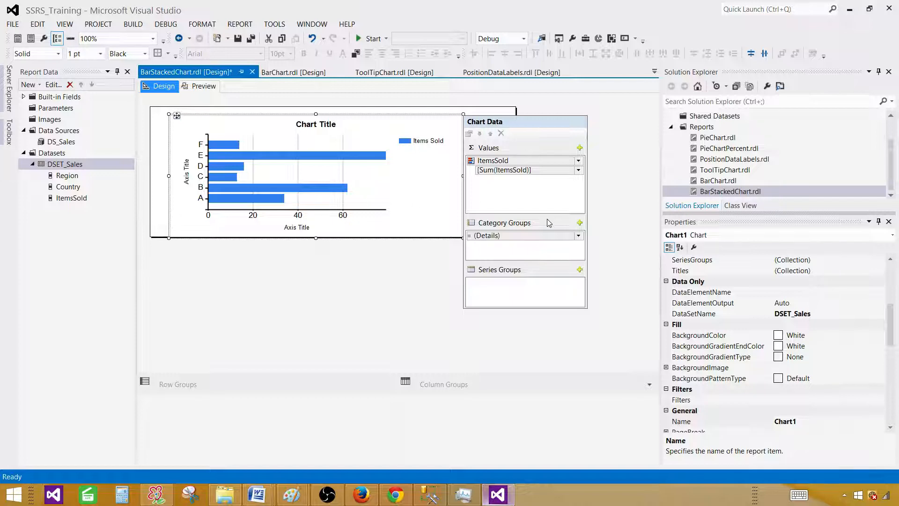
pyautogui.click(522, 235)
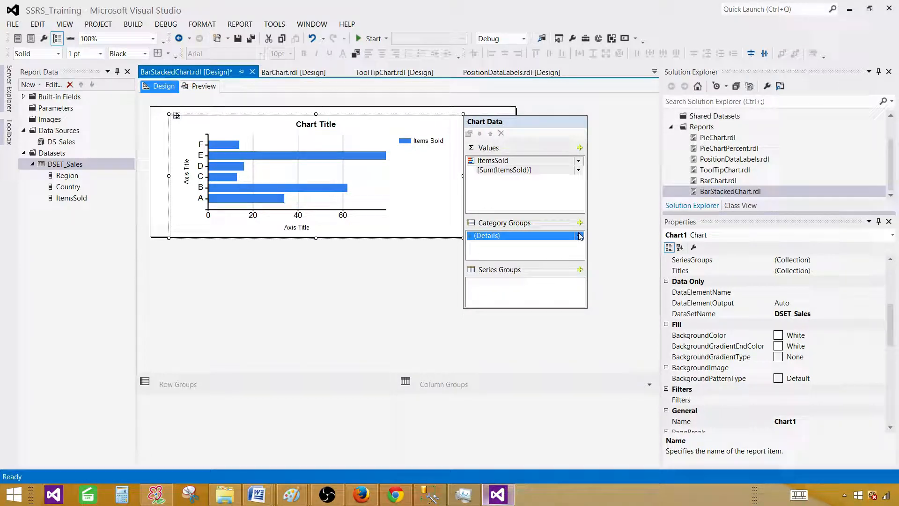
pyautogui.click(579, 235)
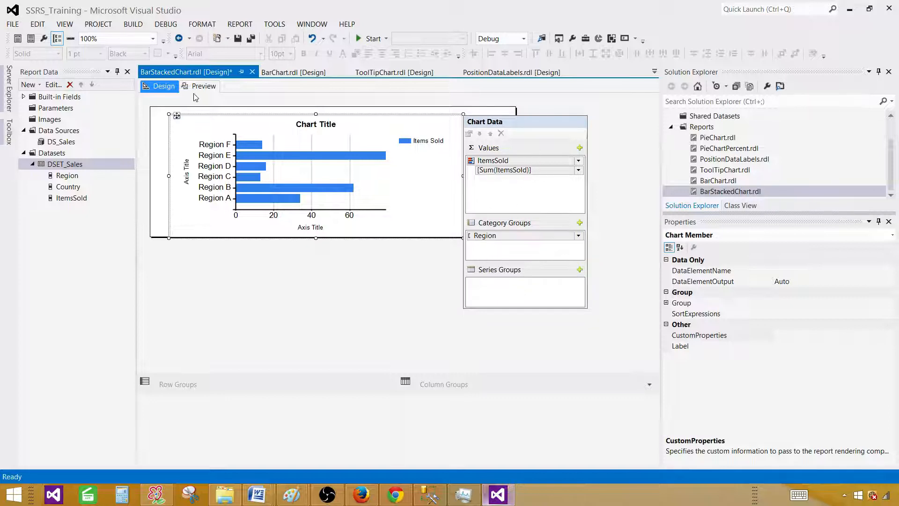
# Step: Preview the report's Region bars for North America, Europe and Asia, then return to Design
pyautogui.click(203, 86)
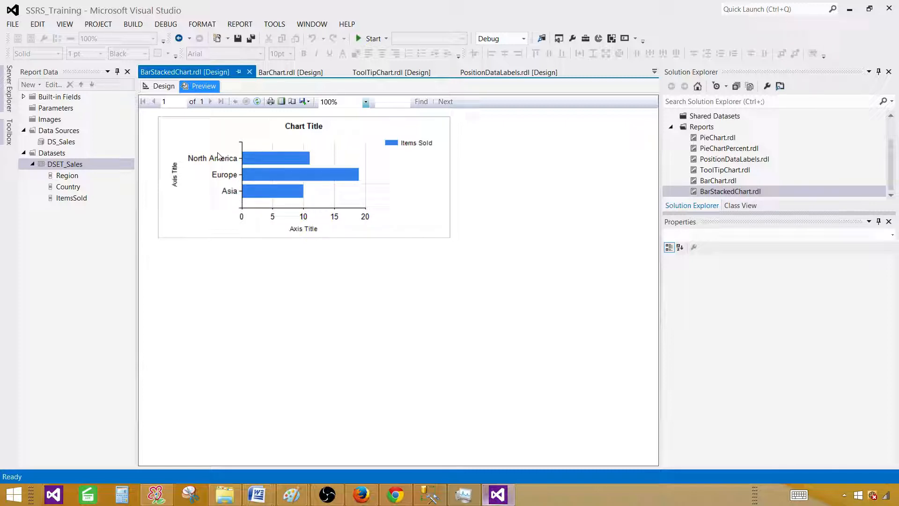
pyautogui.moveTo(226, 181)
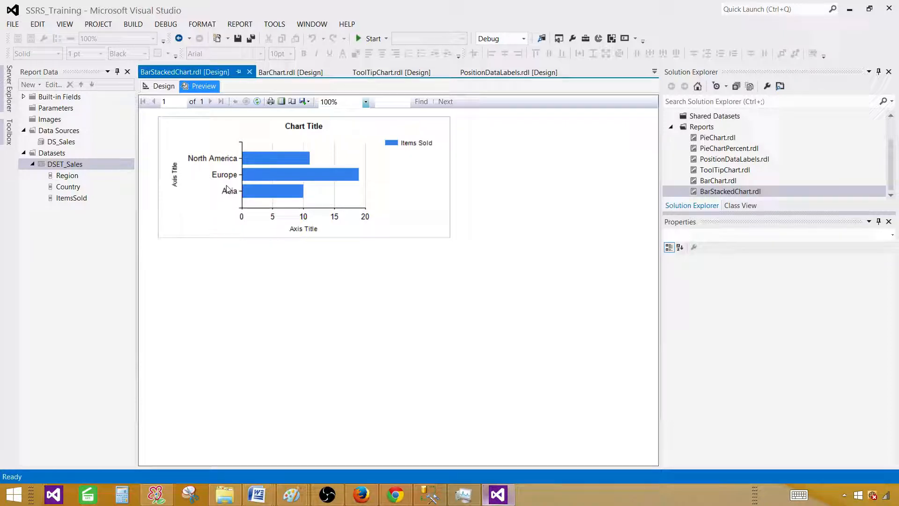
pyautogui.moveTo(329, 216)
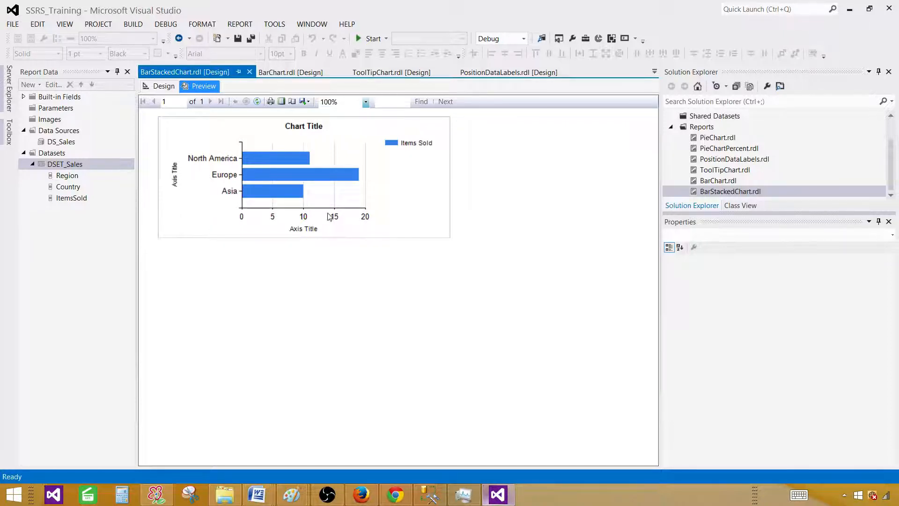
pyautogui.moveTo(249, 192)
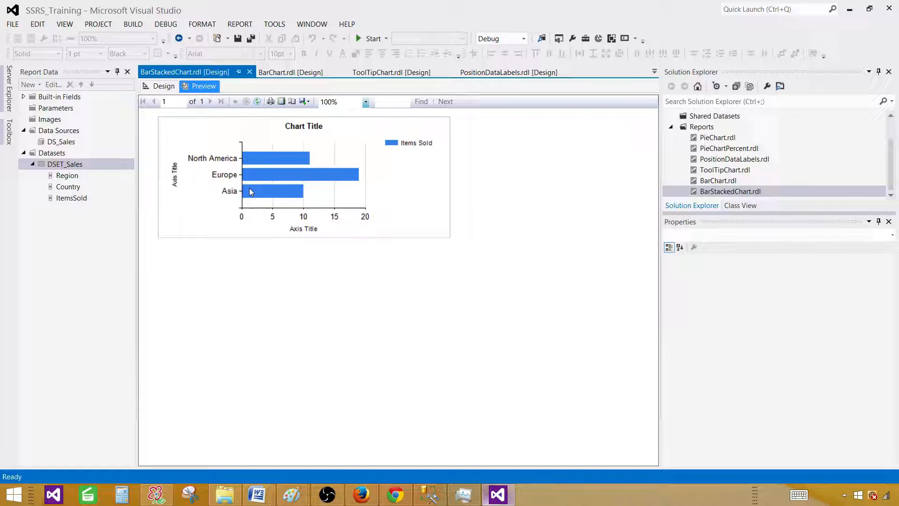
pyautogui.moveTo(313, 195)
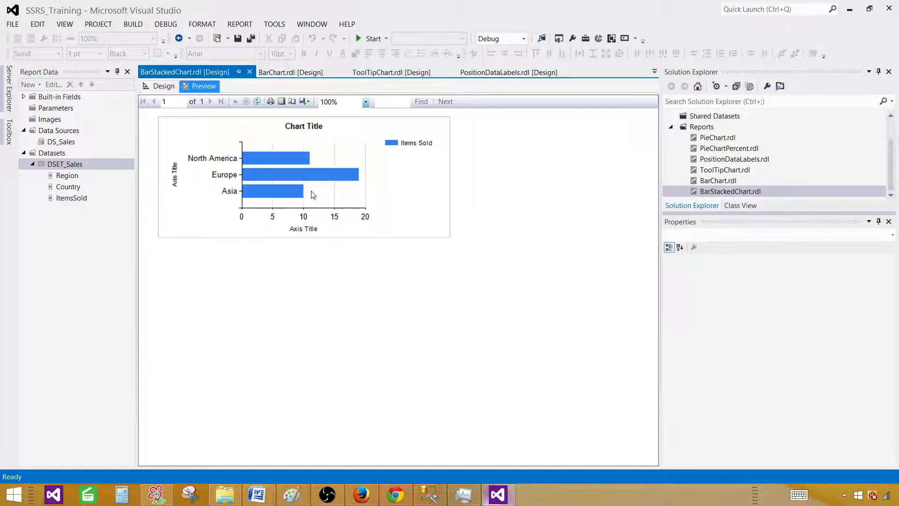
pyautogui.moveTo(278, 193)
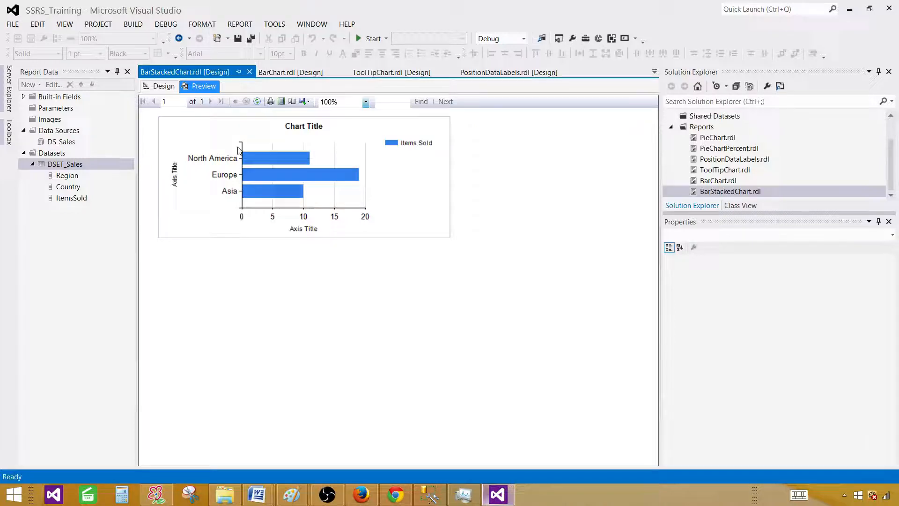
pyautogui.click(163, 86)
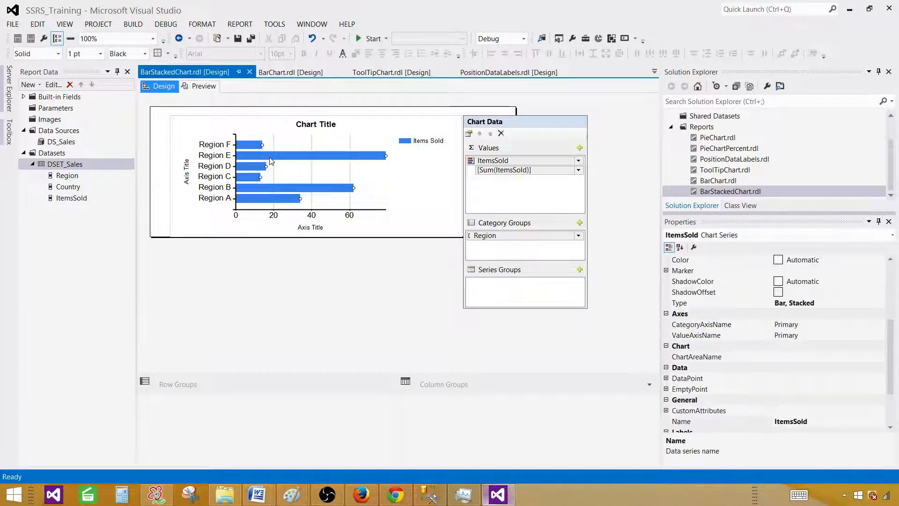
# Step: Turn on data labels for the ItemsSold series and preview the 11, 19, 10 totals
pyautogui.rightClick(269, 160)
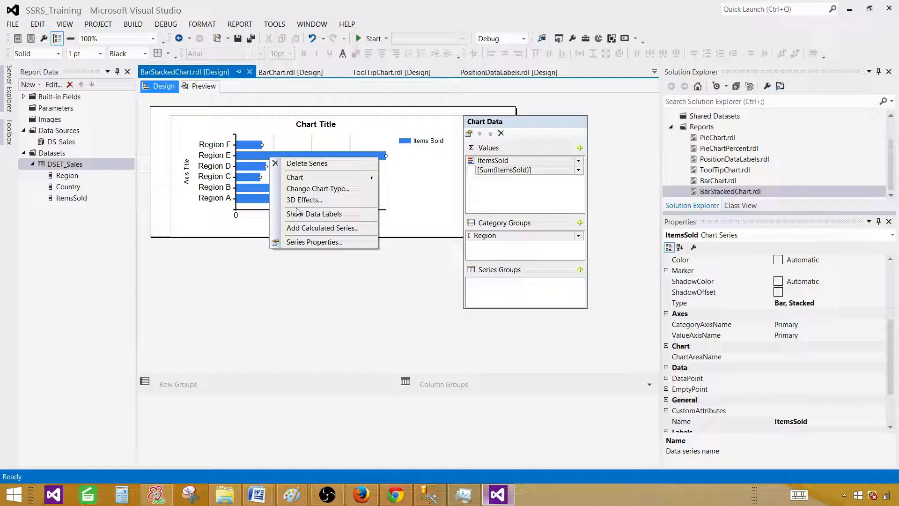
pyautogui.click(203, 86)
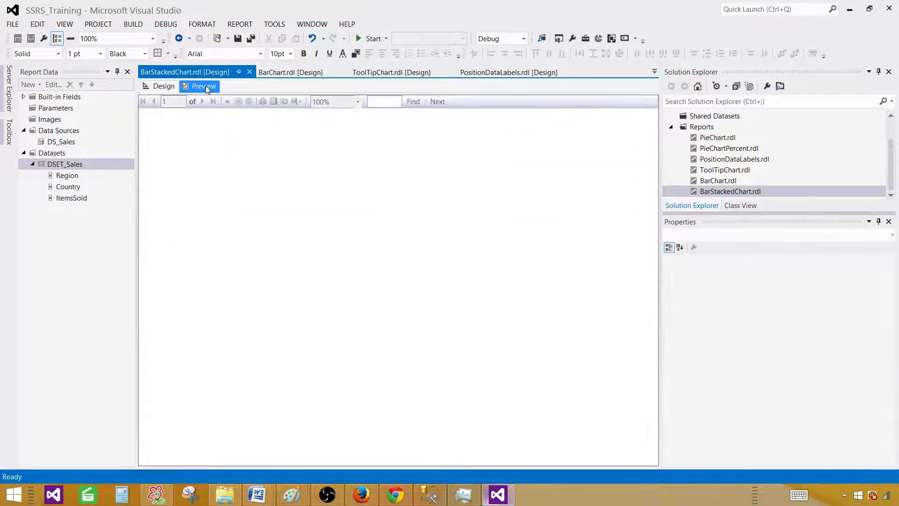
pyautogui.click(204, 86)
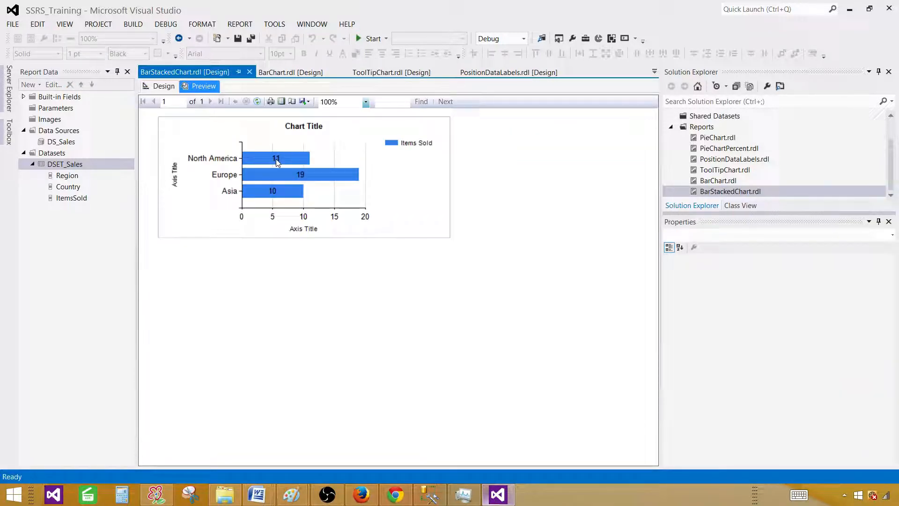
pyautogui.moveTo(269, 193)
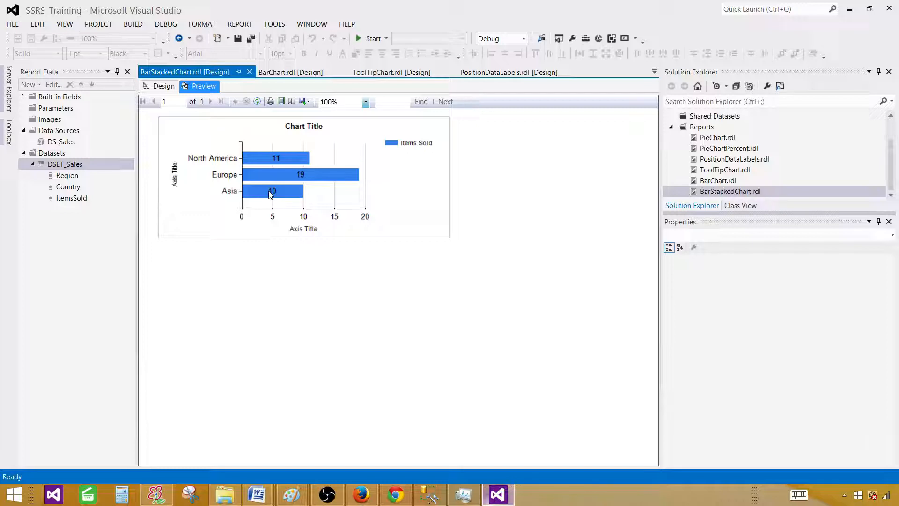
pyautogui.moveTo(235, 168)
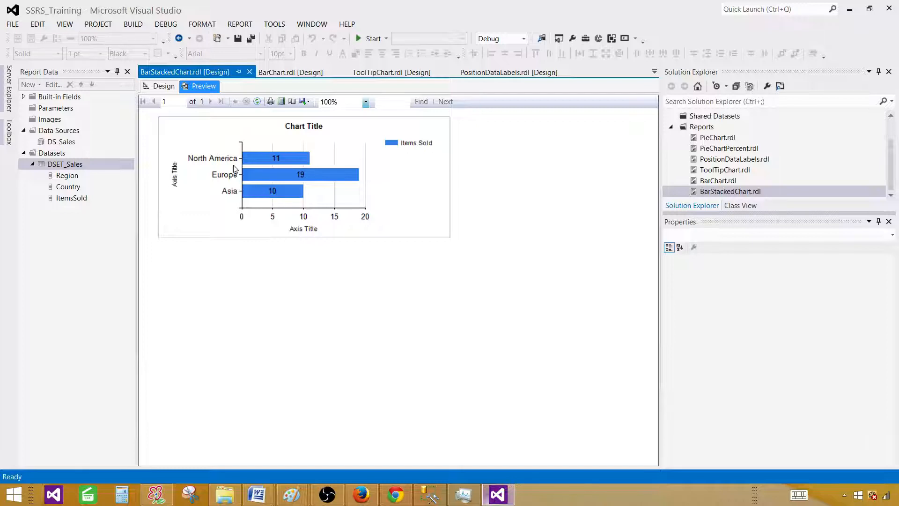
pyautogui.click(163, 86)
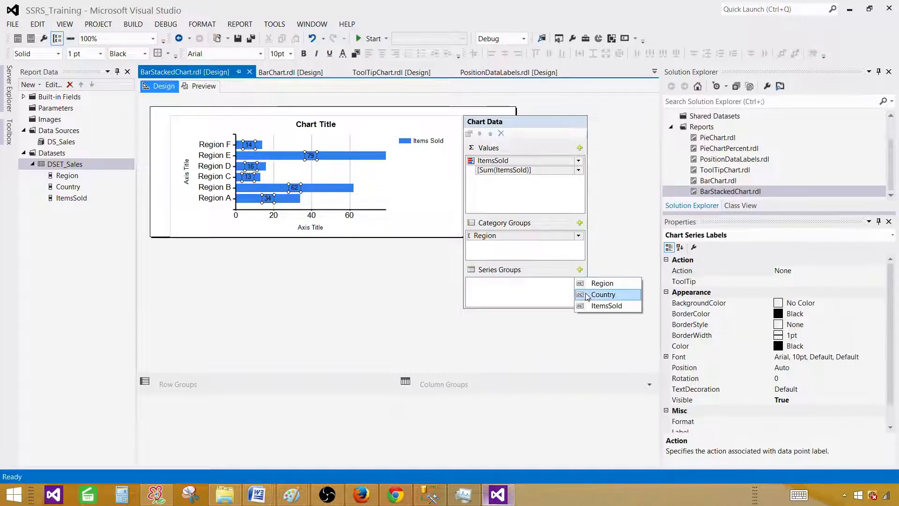
pyautogui.moveTo(304, 219)
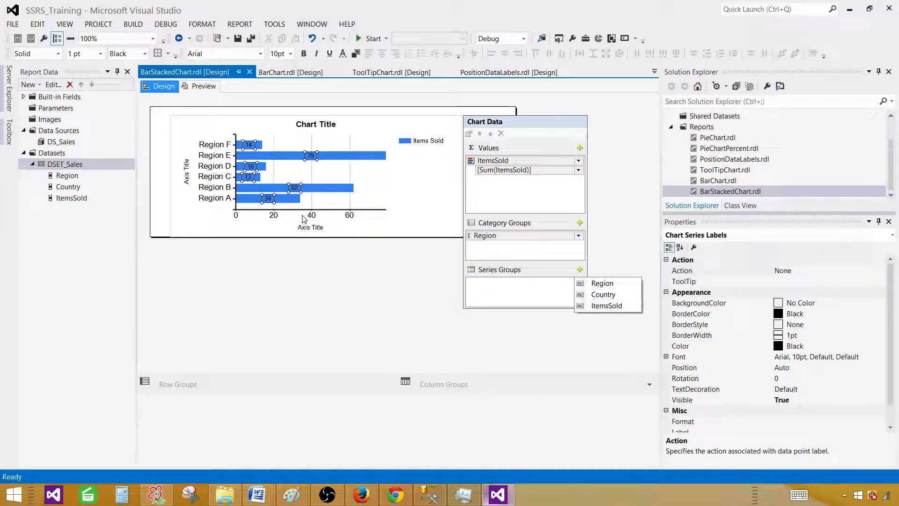
# Step: Set Country as the series group, stacking each Region bar by Country A and B
pyautogui.click(602, 294)
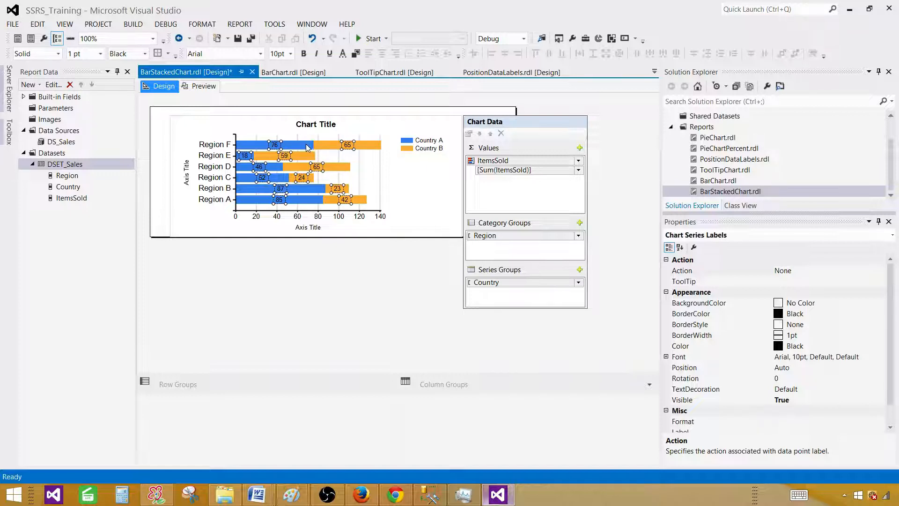
pyautogui.moveTo(324, 149)
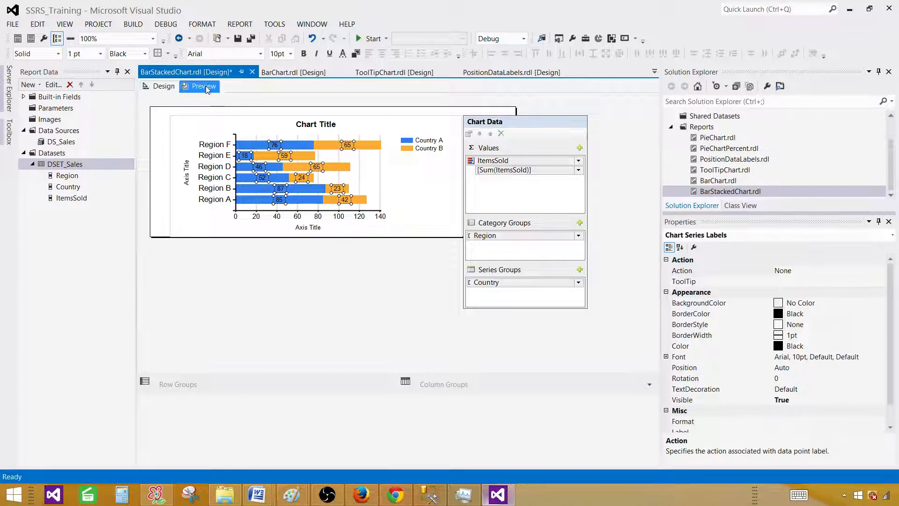
pyautogui.click(203, 86)
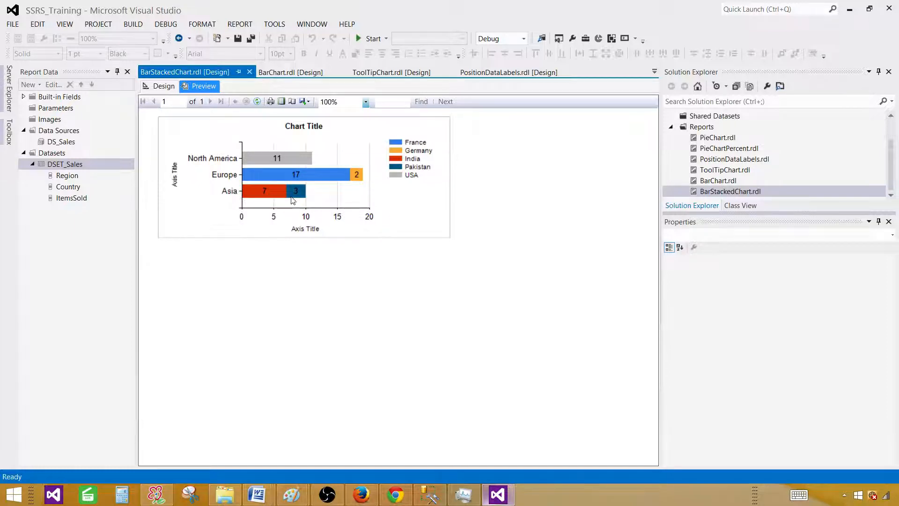
pyautogui.moveTo(273, 193)
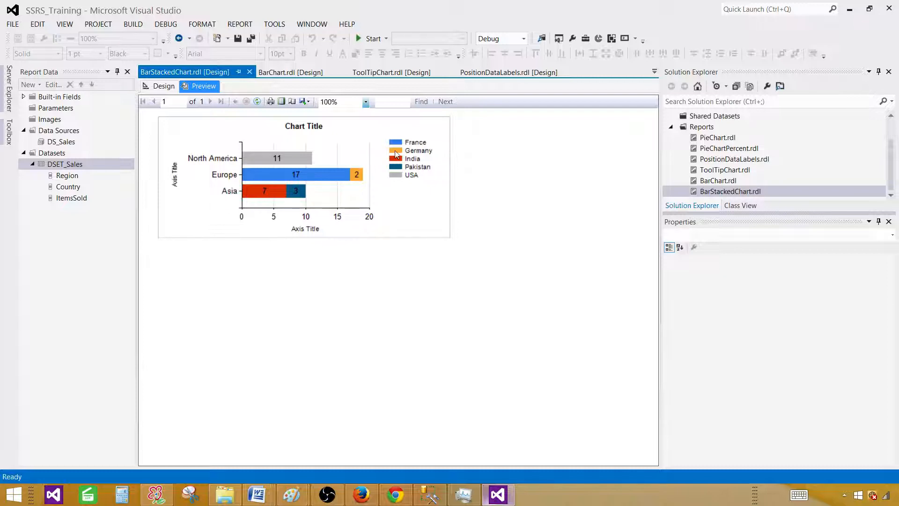
pyautogui.moveTo(281, 192)
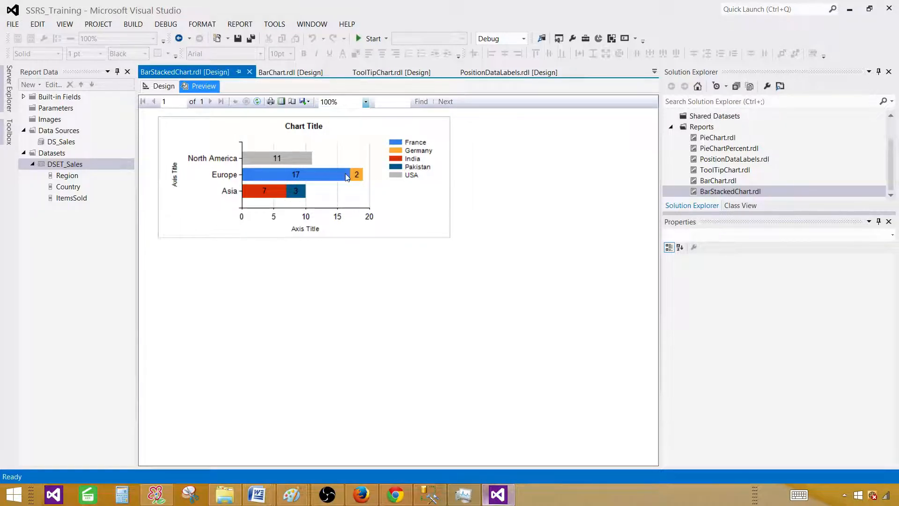
pyautogui.moveTo(333, 178)
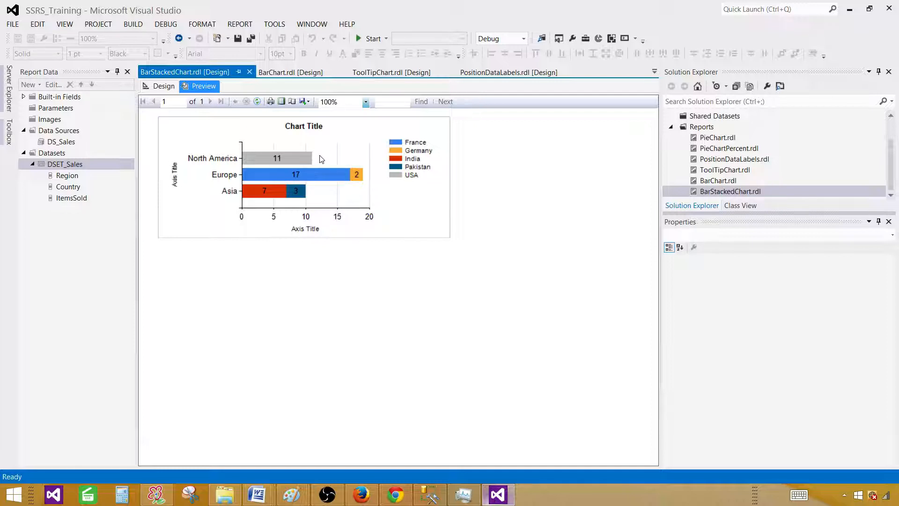
pyautogui.moveTo(319, 150)
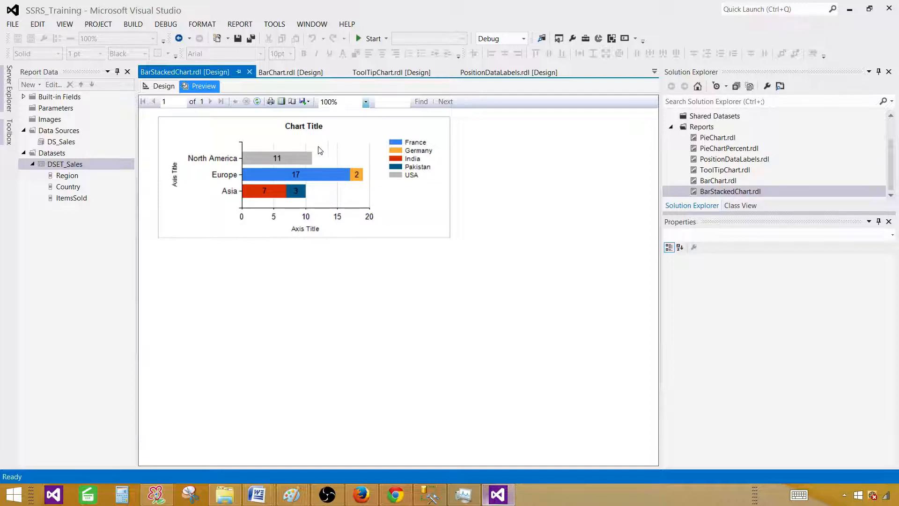
pyautogui.moveTo(329, 154)
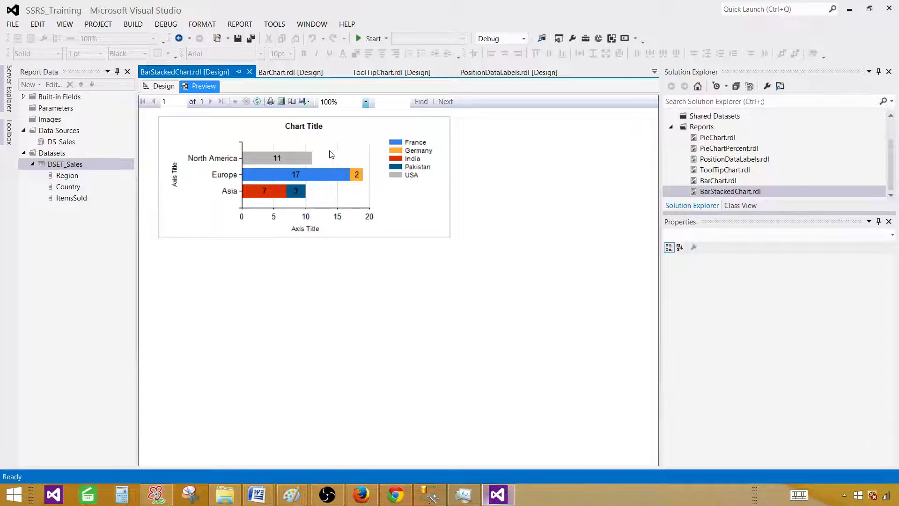
pyautogui.moveTo(324, 156)
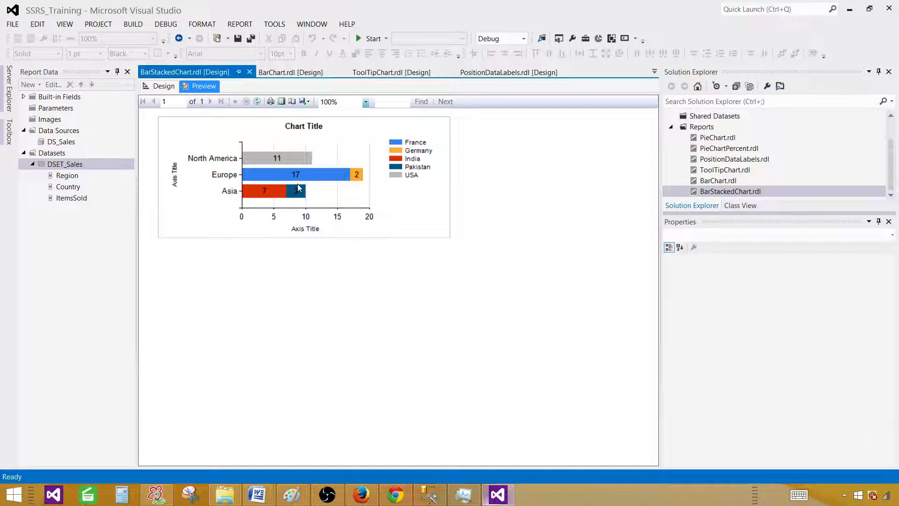
pyautogui.moveTo(315, 188)
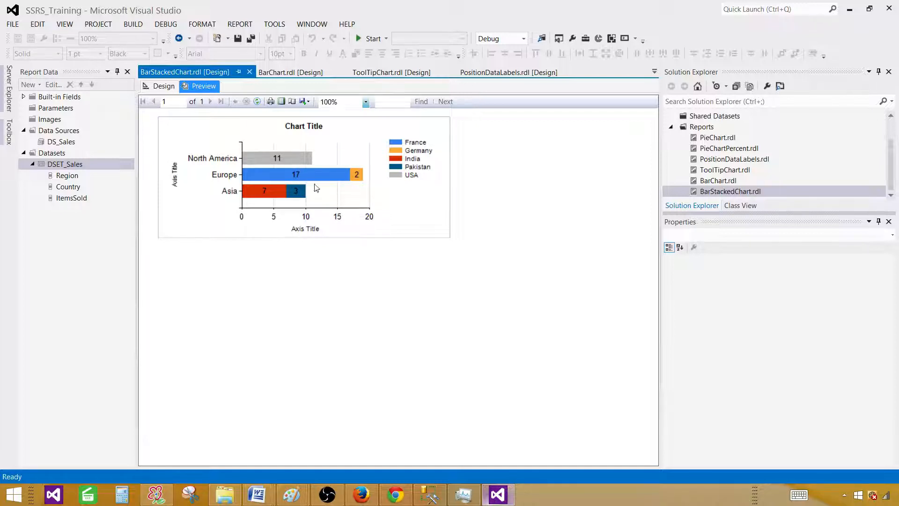
pyautogui.moveTo(317, 181)
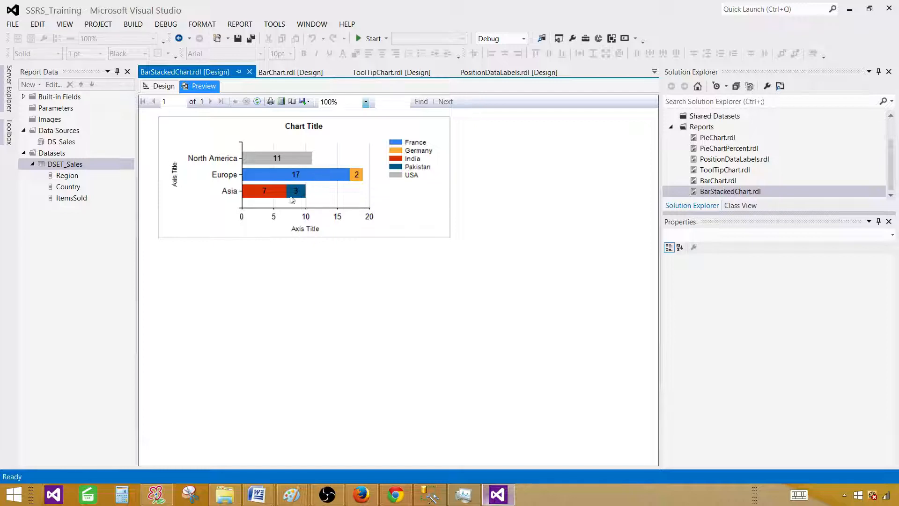
pyautogui.moveTo(300, 185)
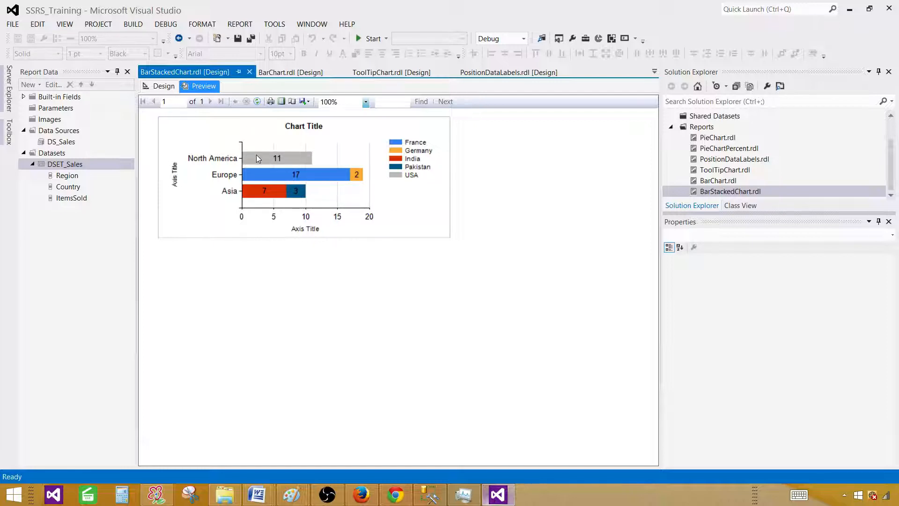
pyautogui.moveTo(243, 190)
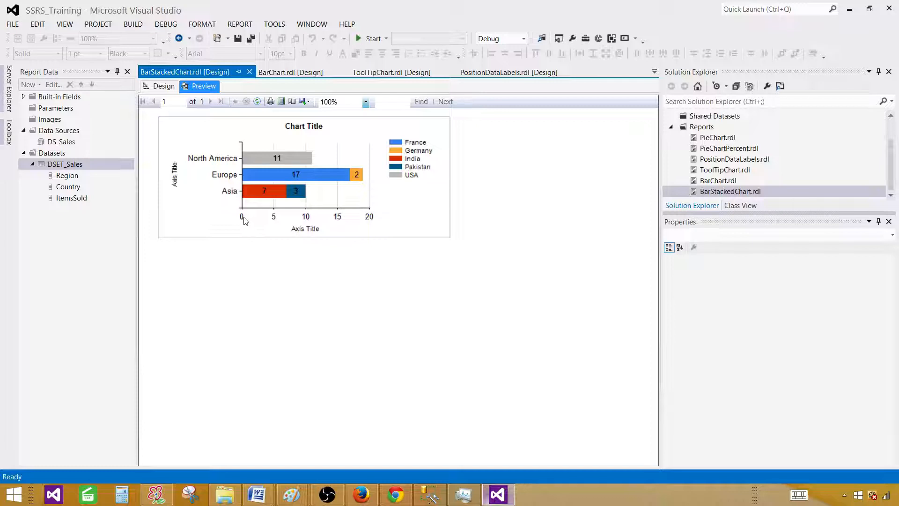
pyautogui.moveTo(304, 221)
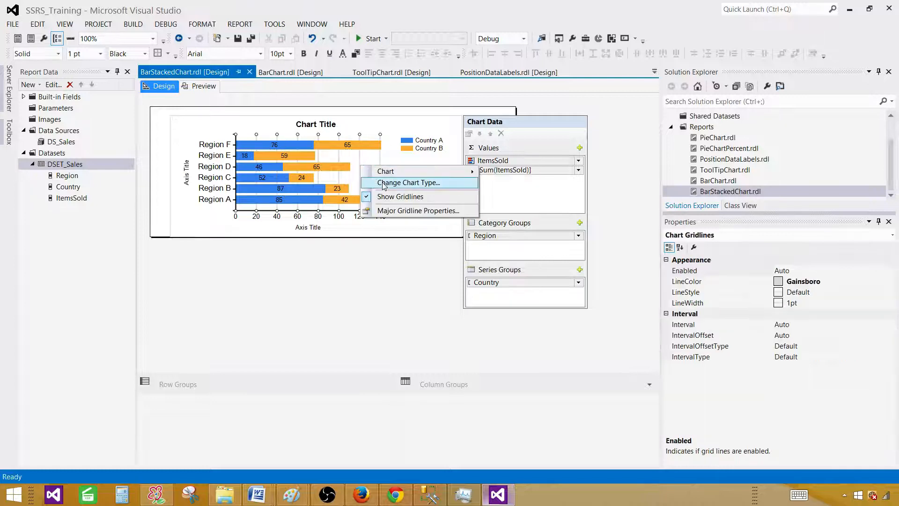
# Step: Switch the chart to Stacked Column and preview the vertical country-stacked columns per region
pyautogui.click(407, 183)
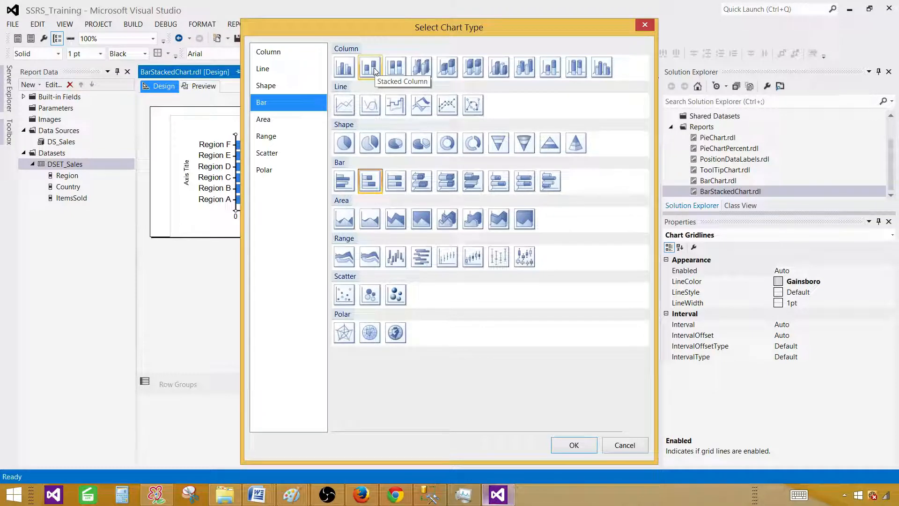
pyautogui.click(268, 52)
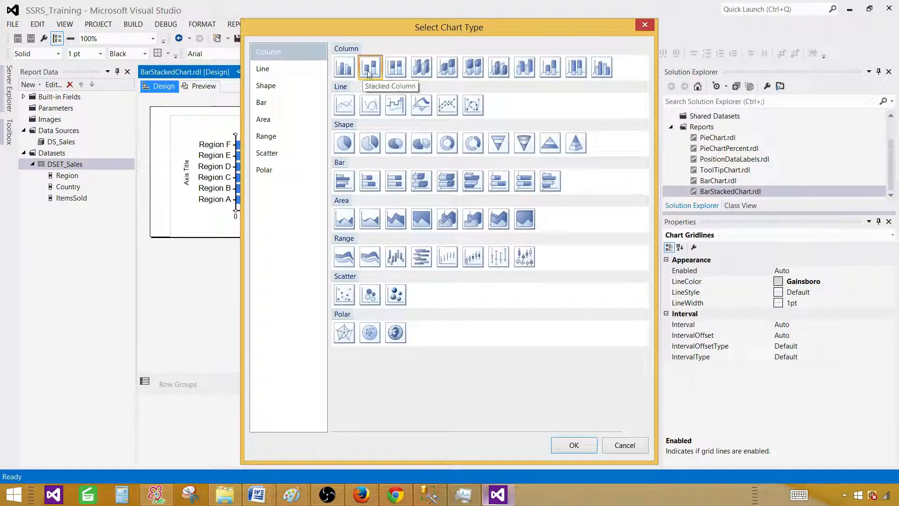
pyautogui.click(573, 445)
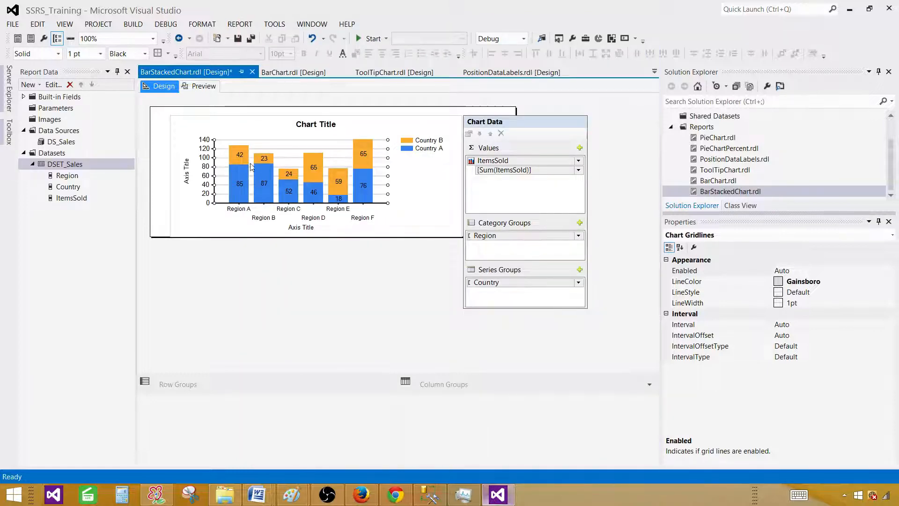
pyautogui.click(203, 87)
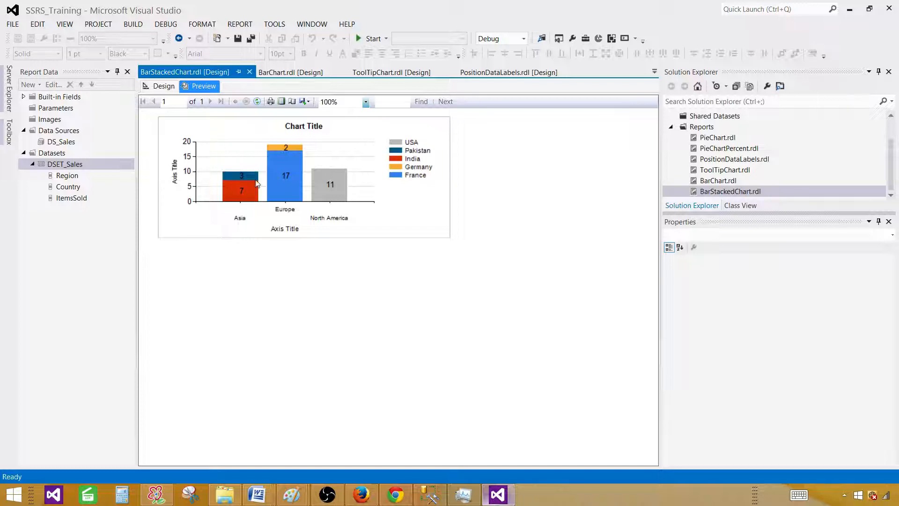
pyautogui.moveTo(191, 181)
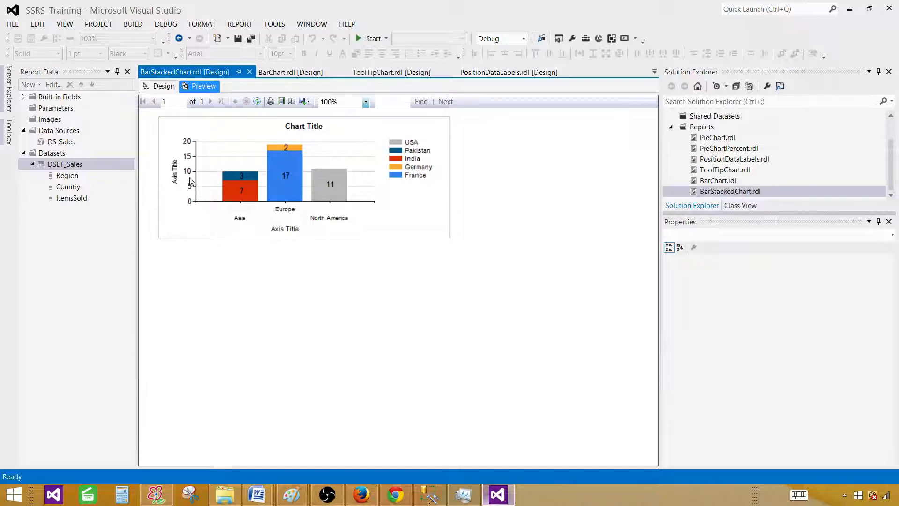
pyautogui.moveTo(297, 220)
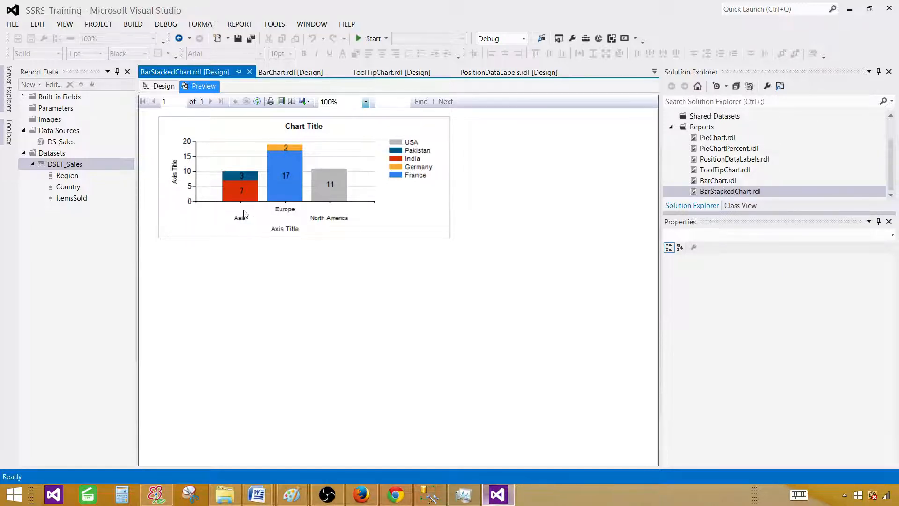
pyautogui.moveTo(193, 145)
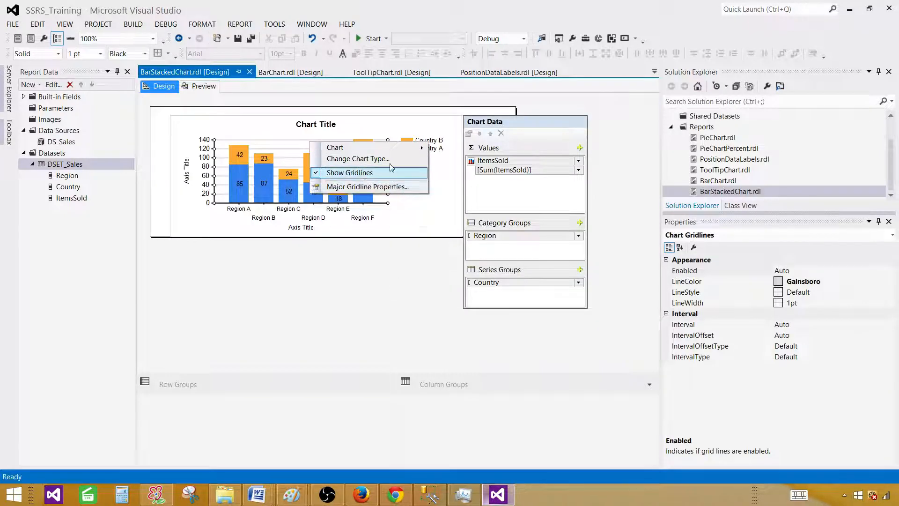
# Step: Revert the chart to Stacked Bar and preview the horizontal country-stacked bars per region
pyautogui.click(358, 159)
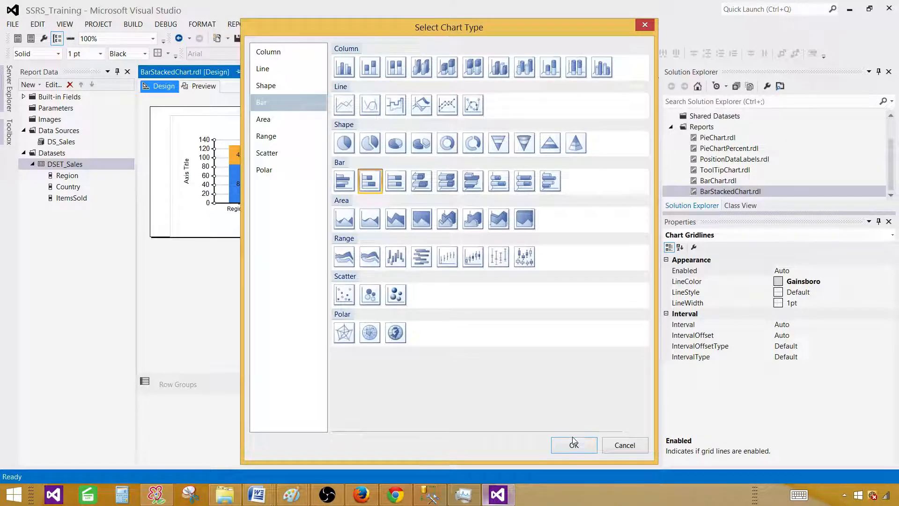
pyautogui.click(573, 445)
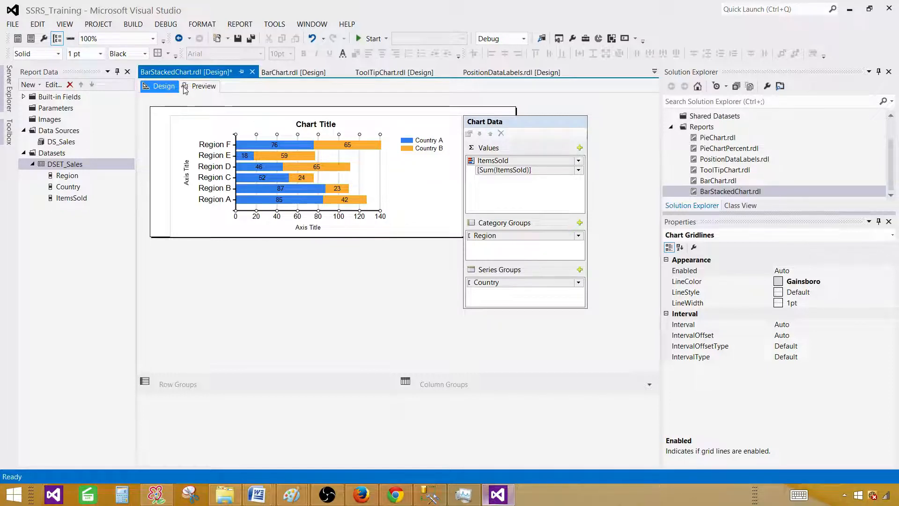
pyautogui.click(203, 86)
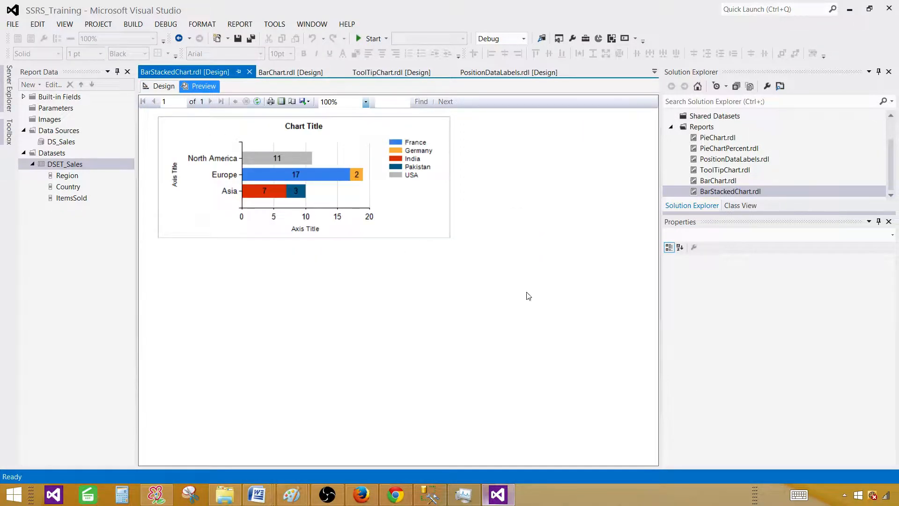